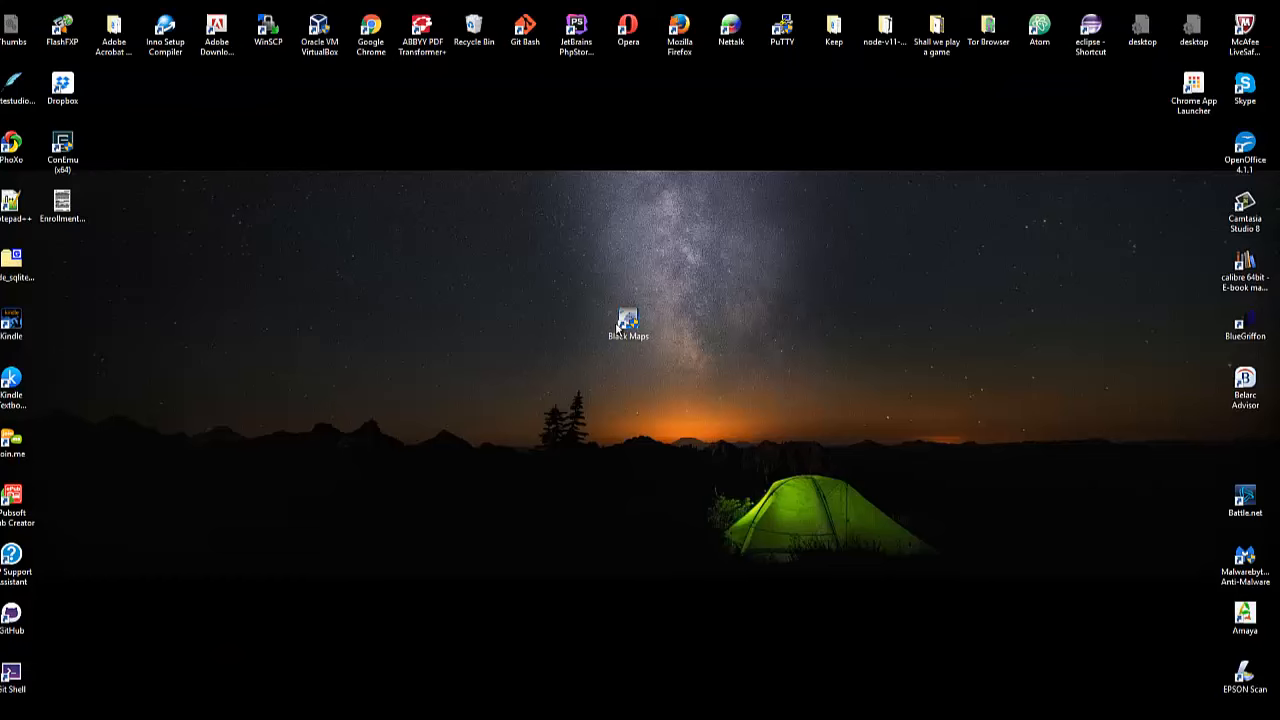
# Step: Launch Black Maps from the desktop shortcut and dismiss the elevated privileges warning
pyautogui.rightClick(627, 320)
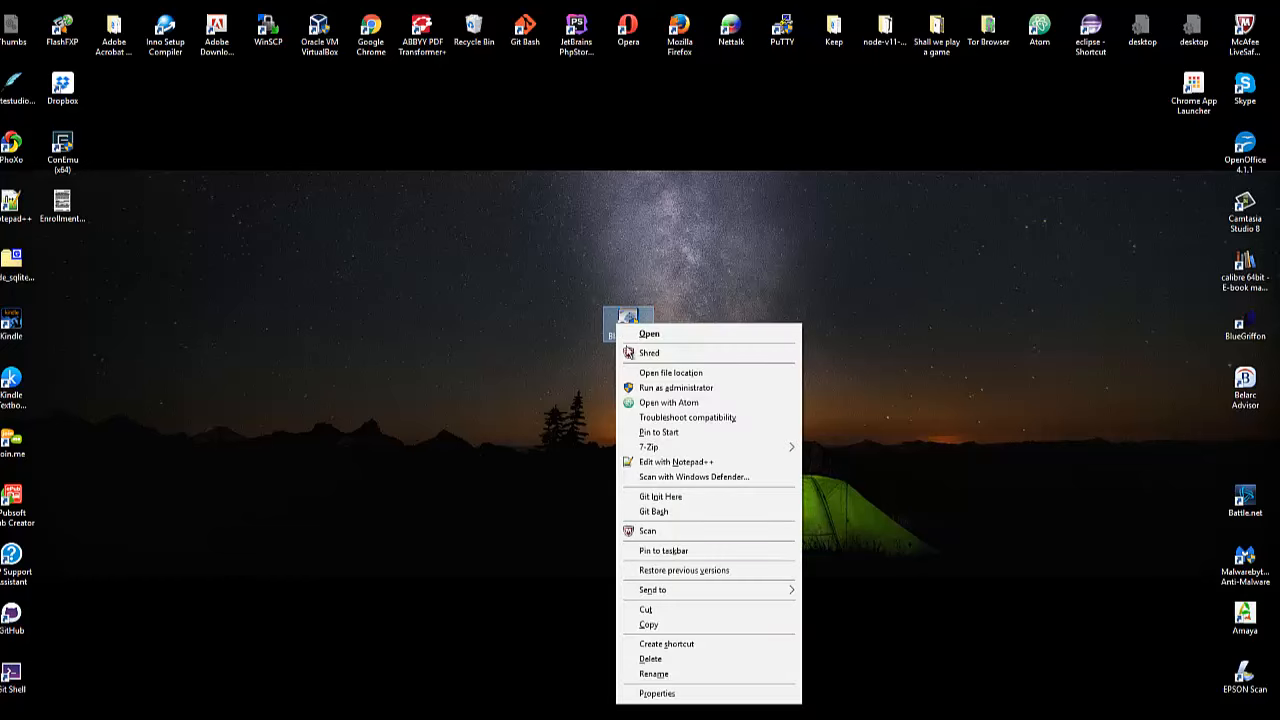
pyautogui.moveTo(810, 248)
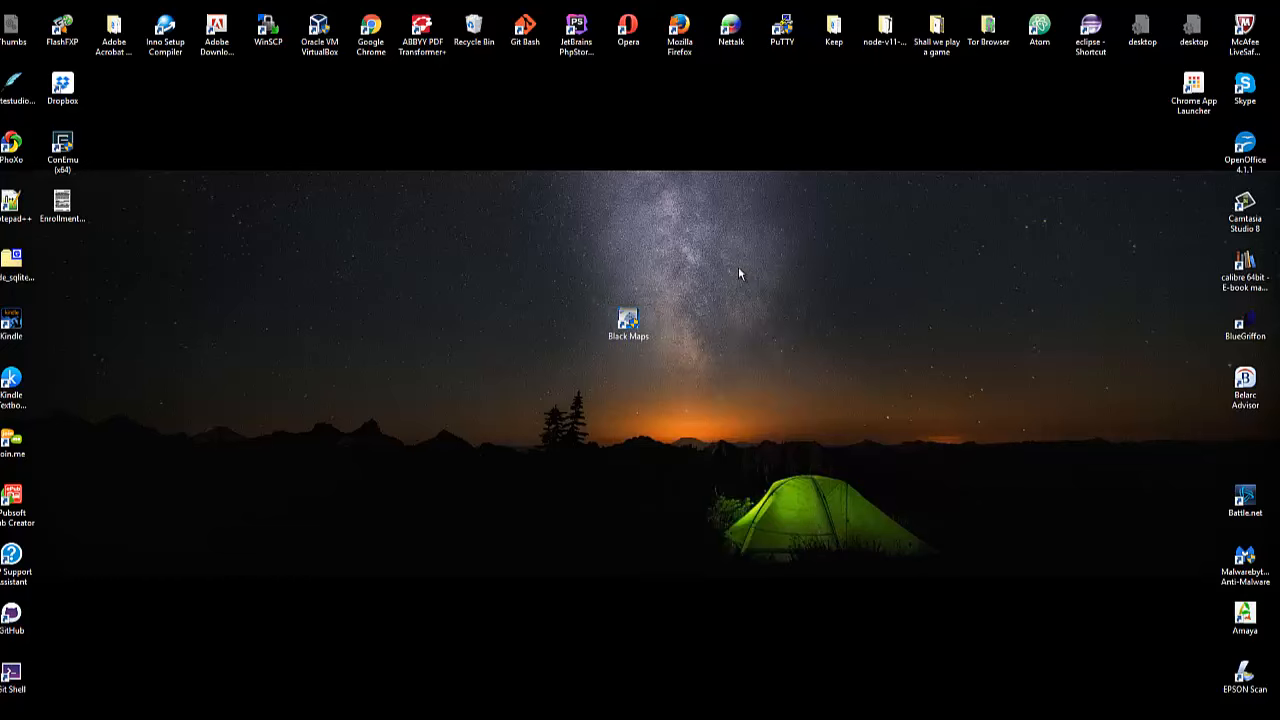
pyautogui.rightClick(628, 320)
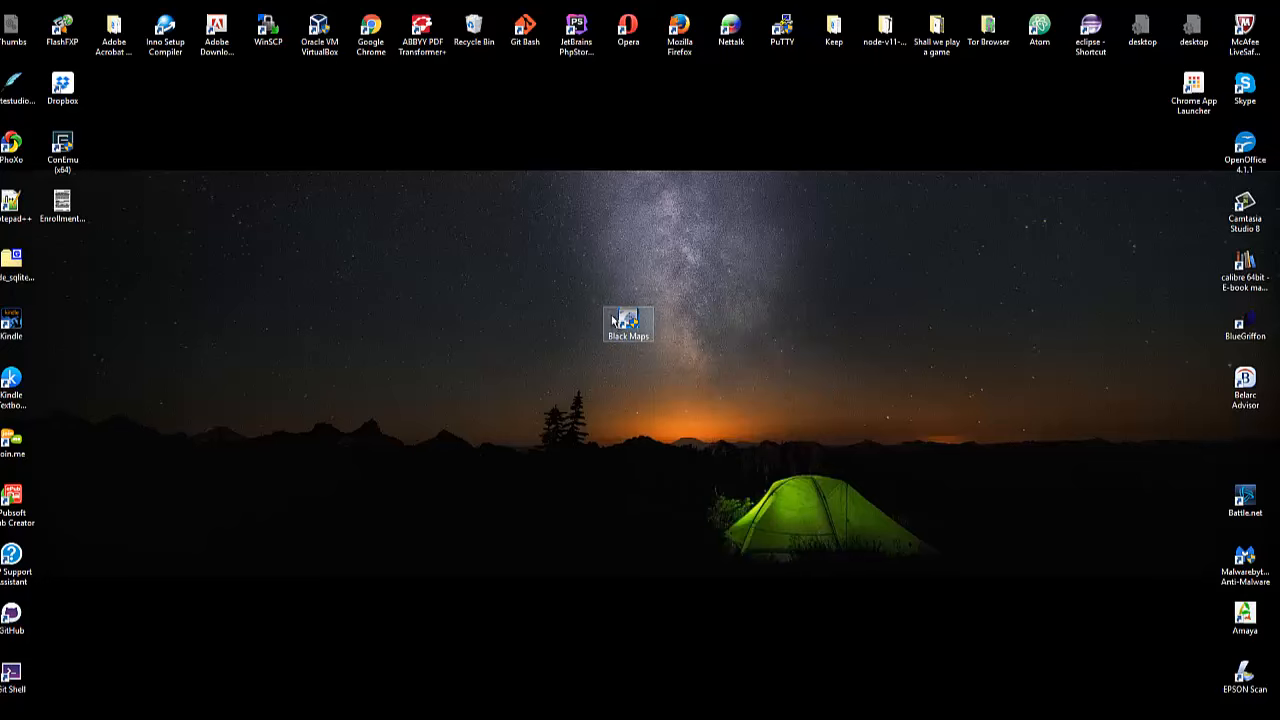
pyautogui.click(627, 325)
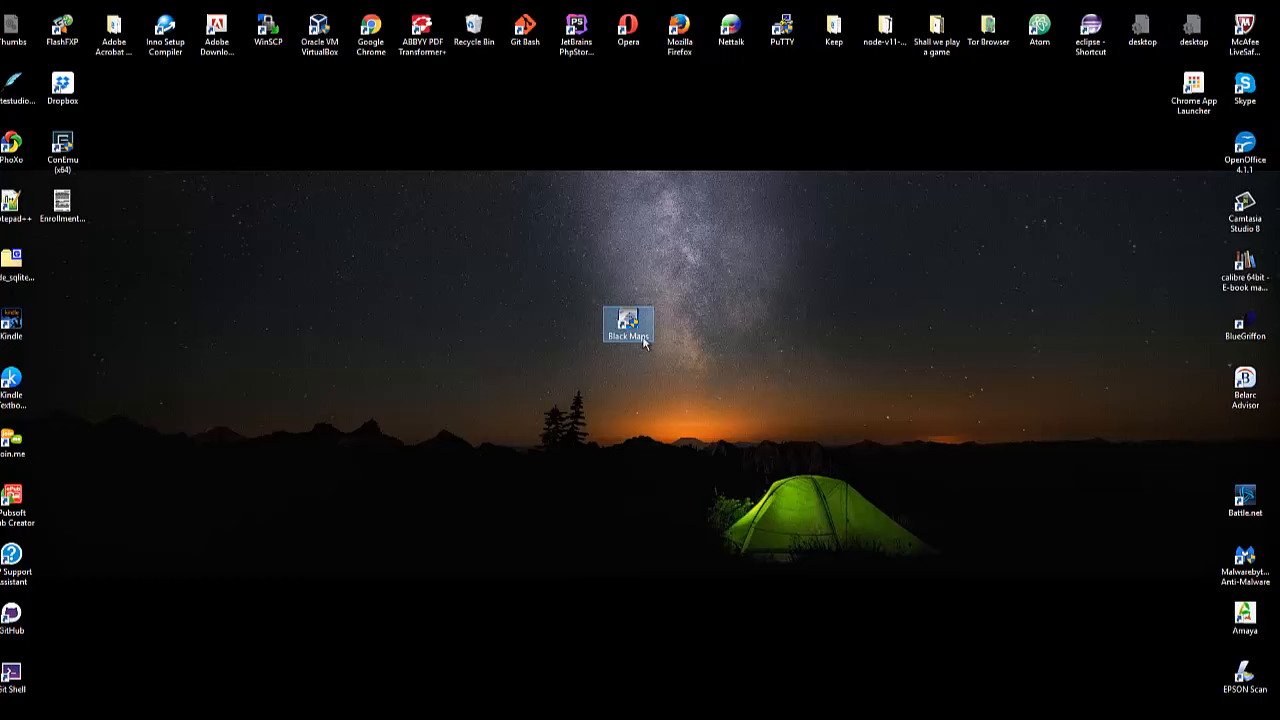
pyautogui.doubleClick(628, 325)
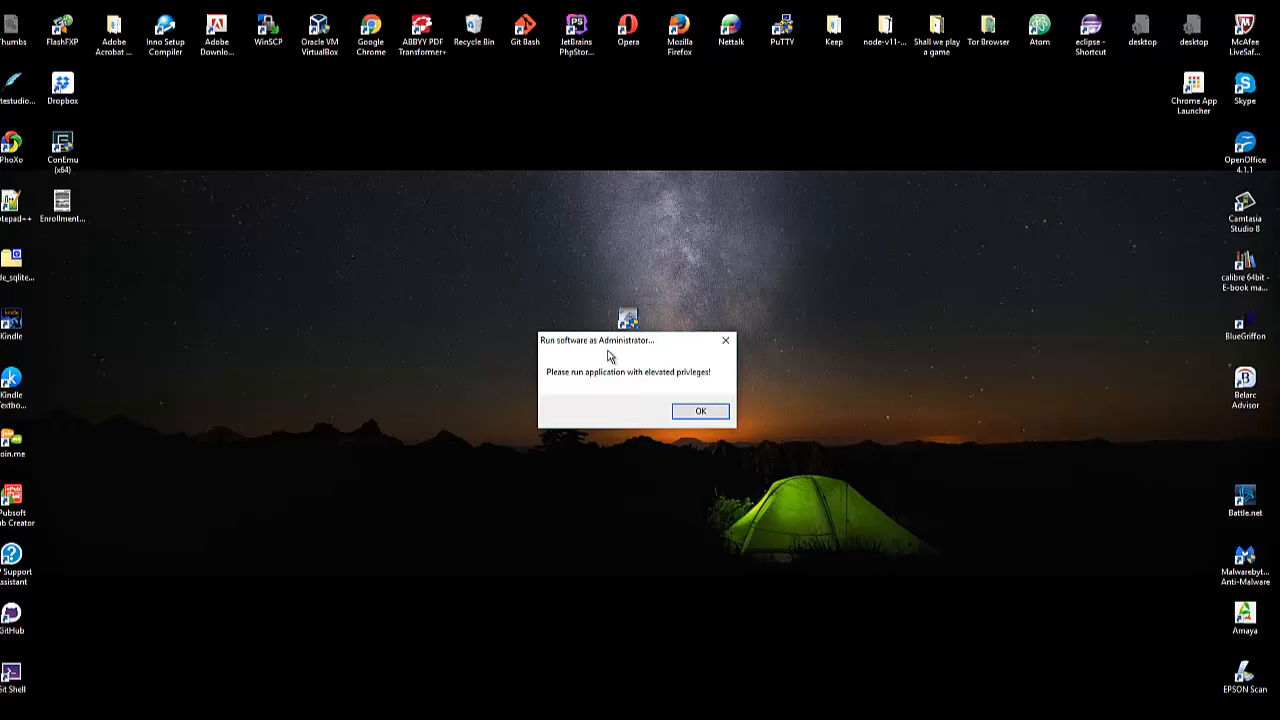
pyautogui.moveTo(641, 426)
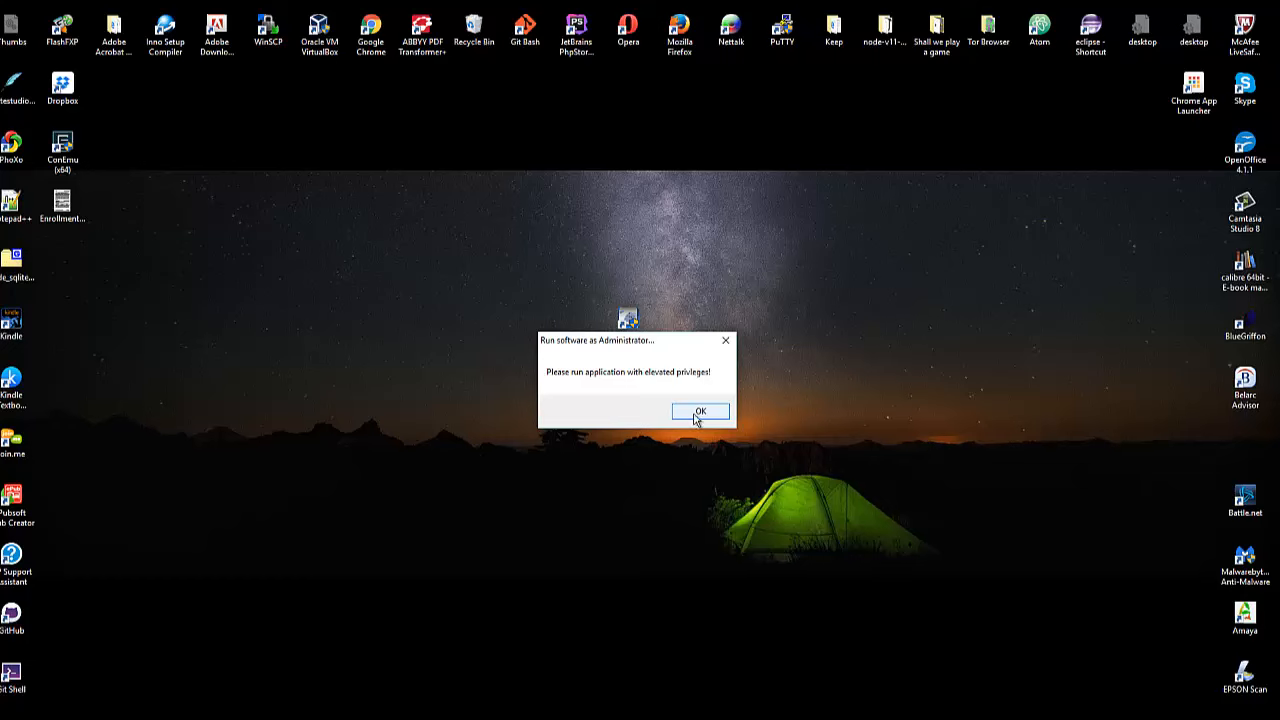
pyautogui.click(700, 411)
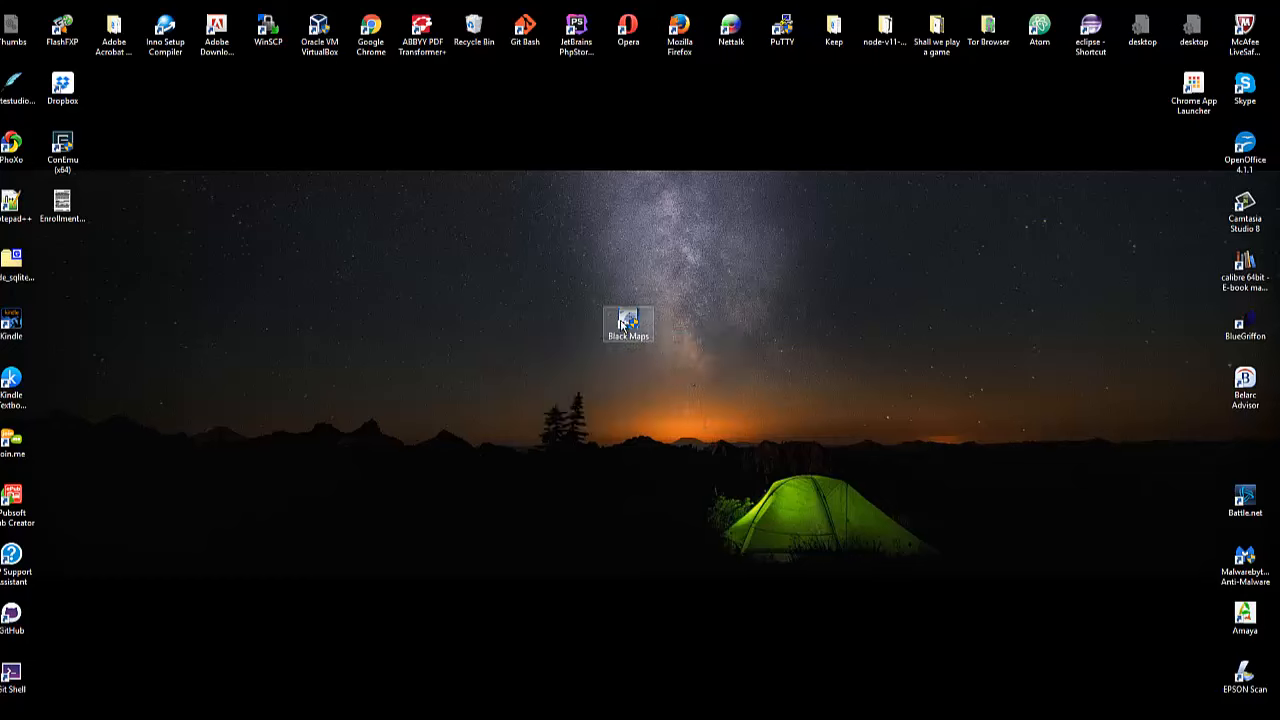
# Step: Enable 'Run this program as an administrator' in the shortcut's Compatibility properties
pyautogui.rightClick(628, 323)
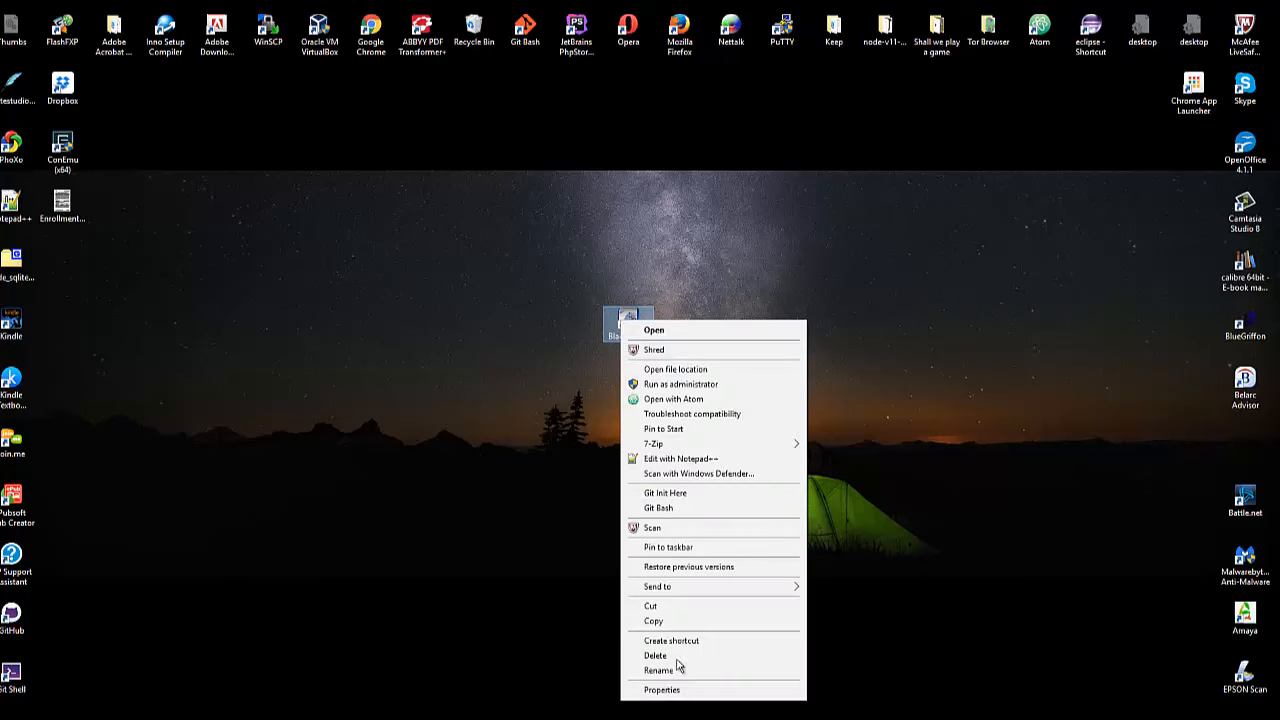
pyautogui.click(661, 689)
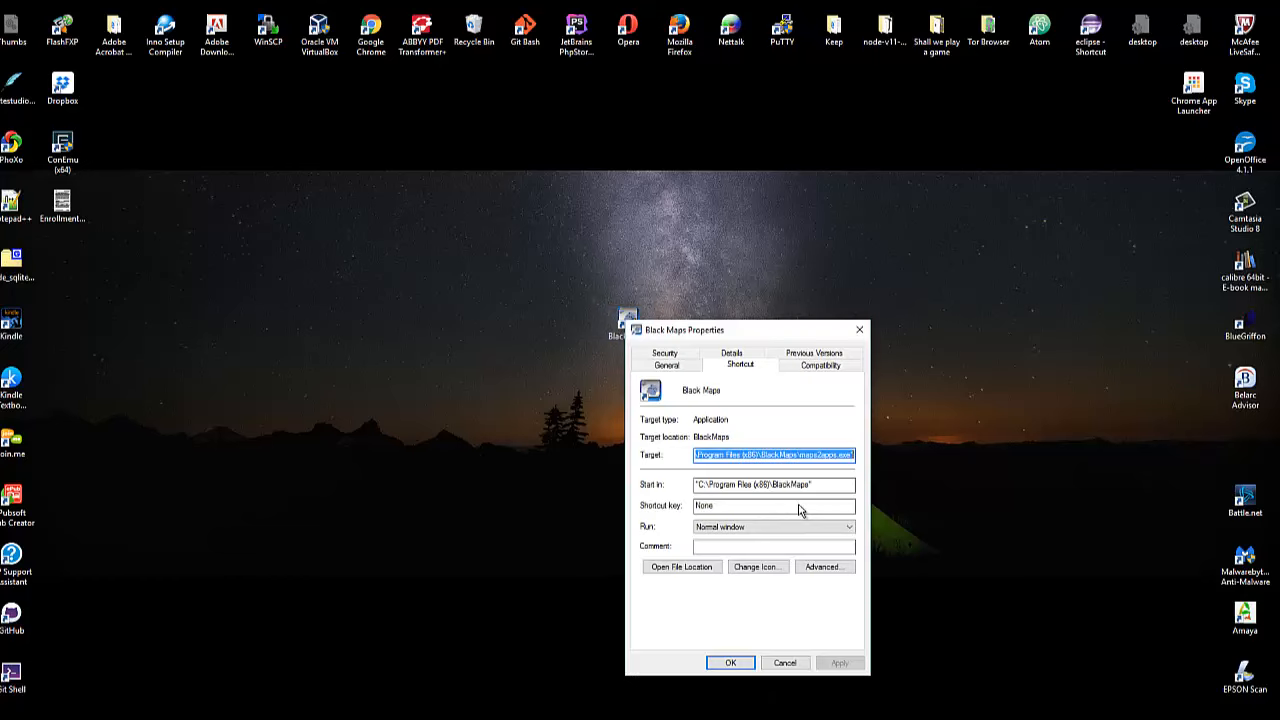
pyautogui.moveTo(820, 383)
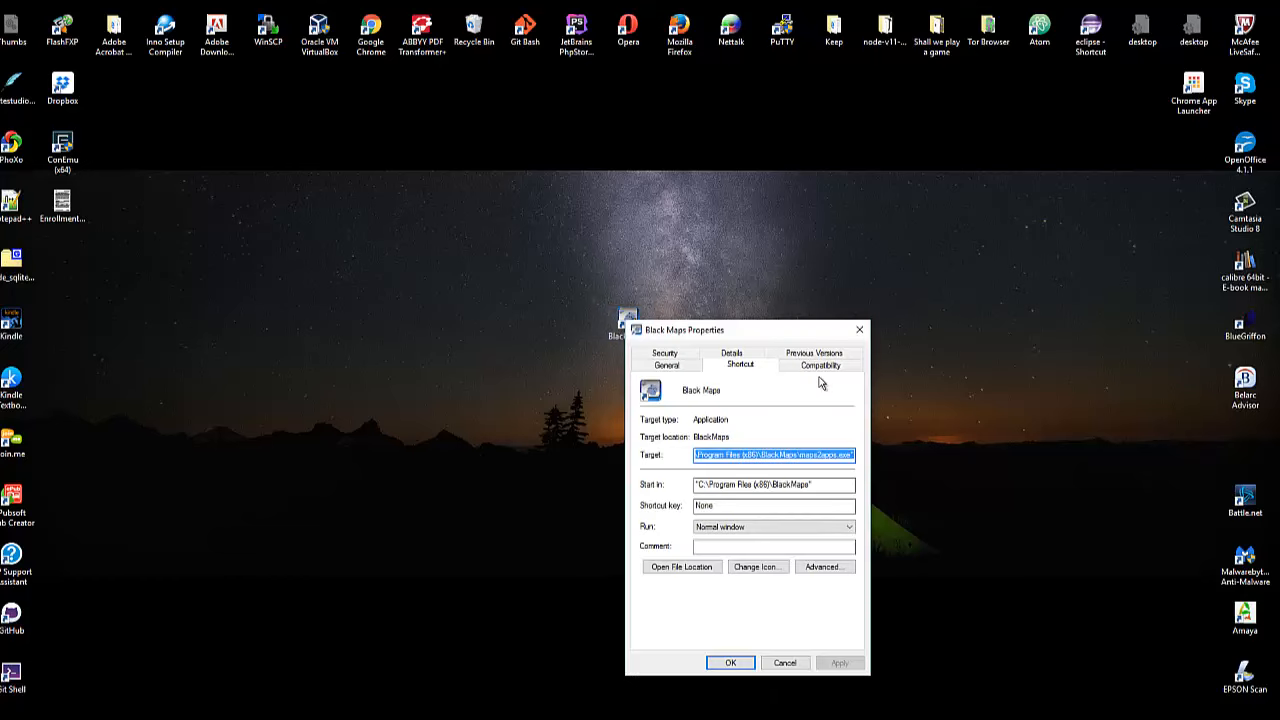
pyautogui.click(818, 364)
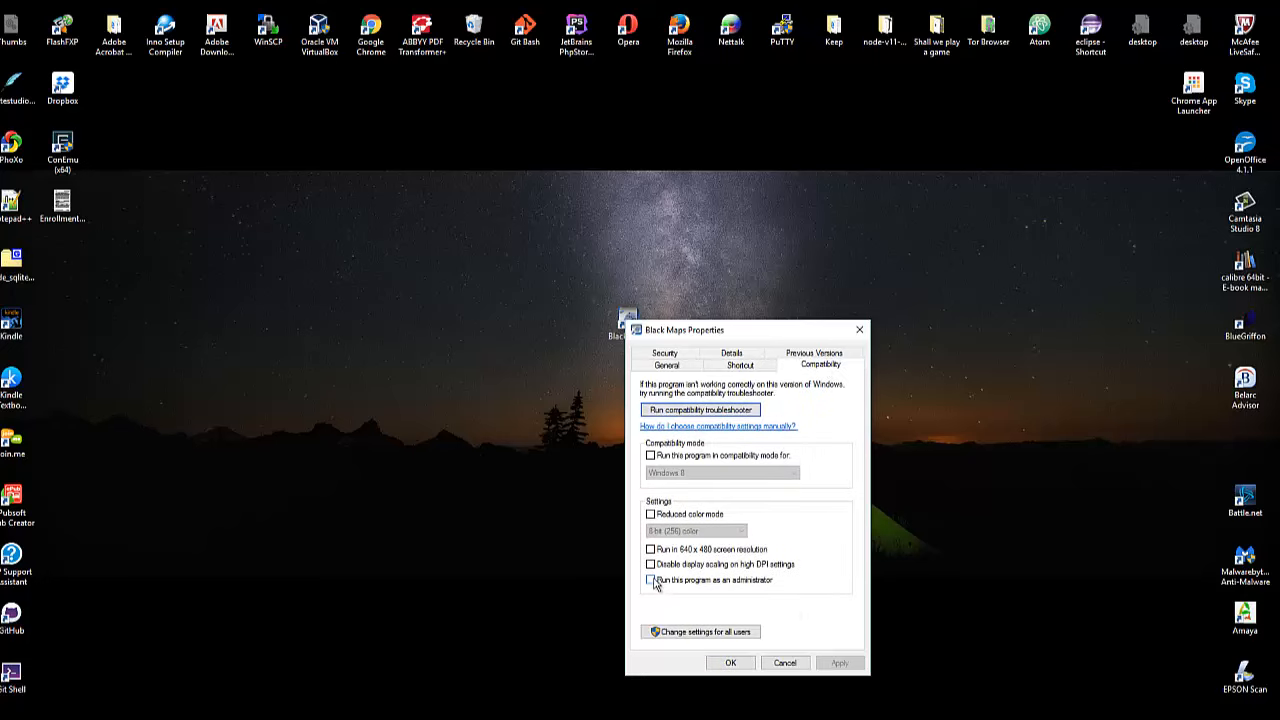
pyautogui.click(650, 580)
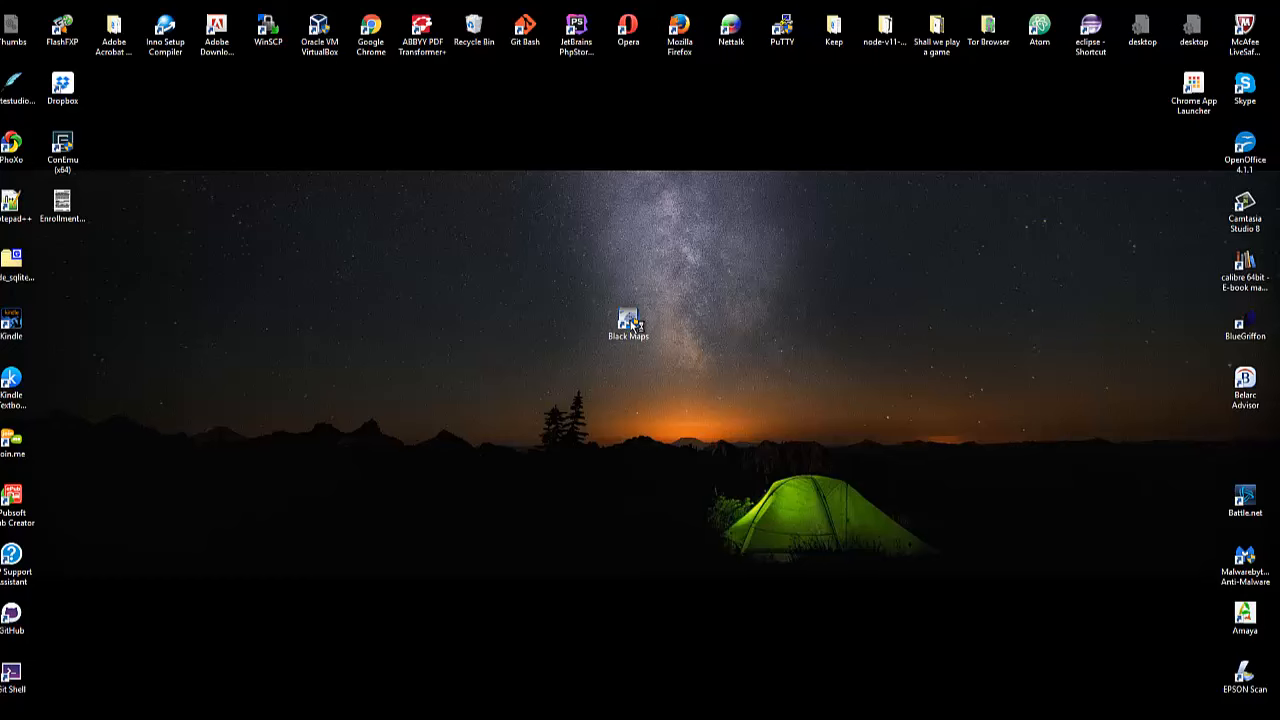
pyautogui.moveTo(710, 350)
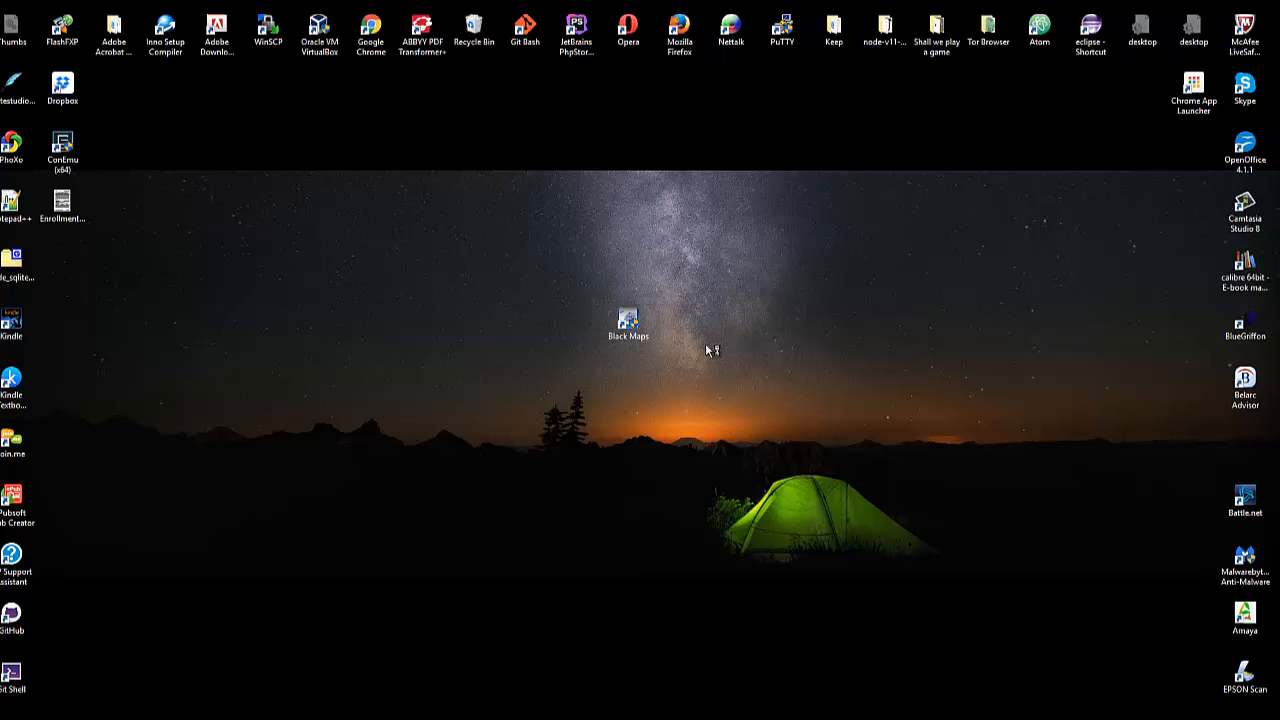
pyautogui.moveTo(854, 462)
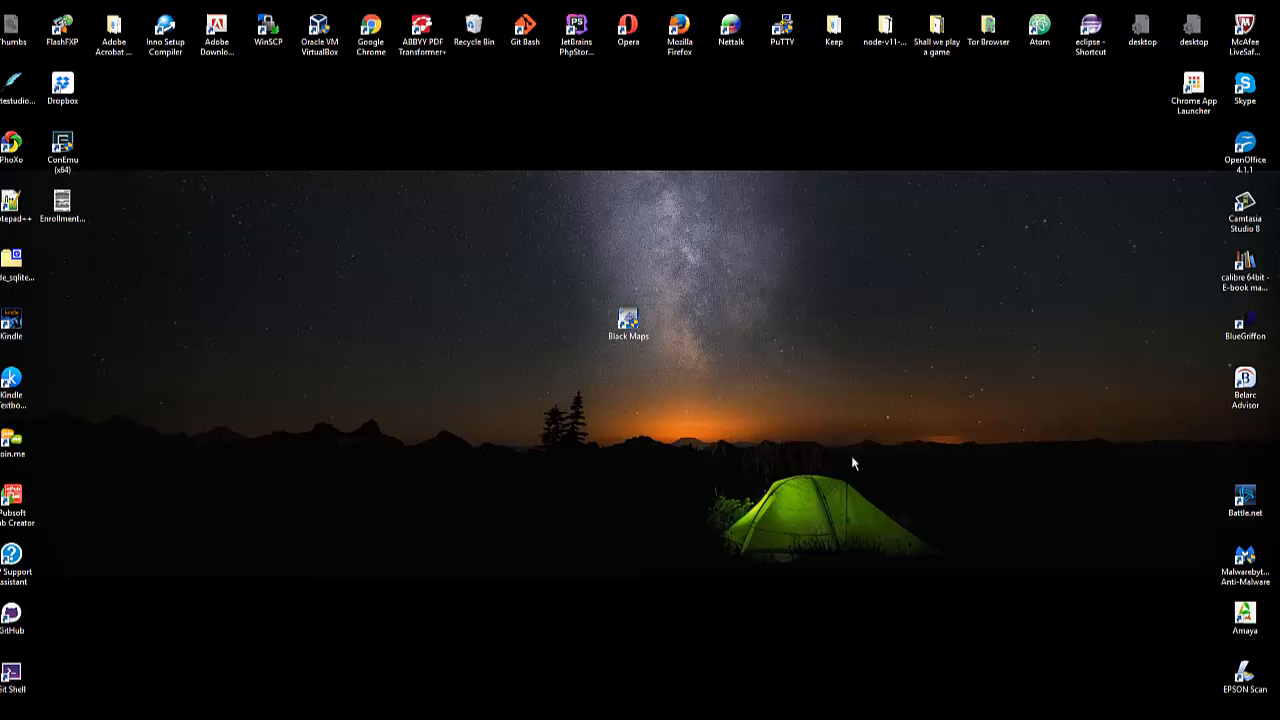
pyautogui.moveTo(154, 300)
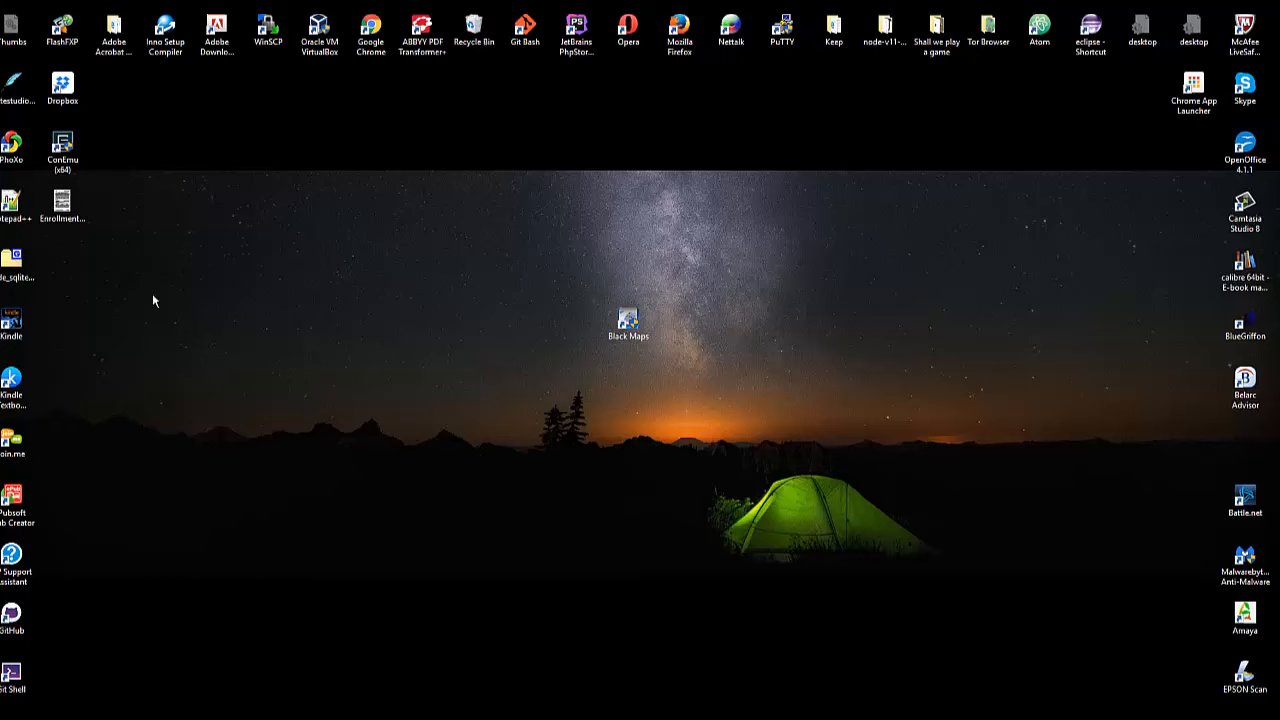
pyautogui.moveTo(160, 305)
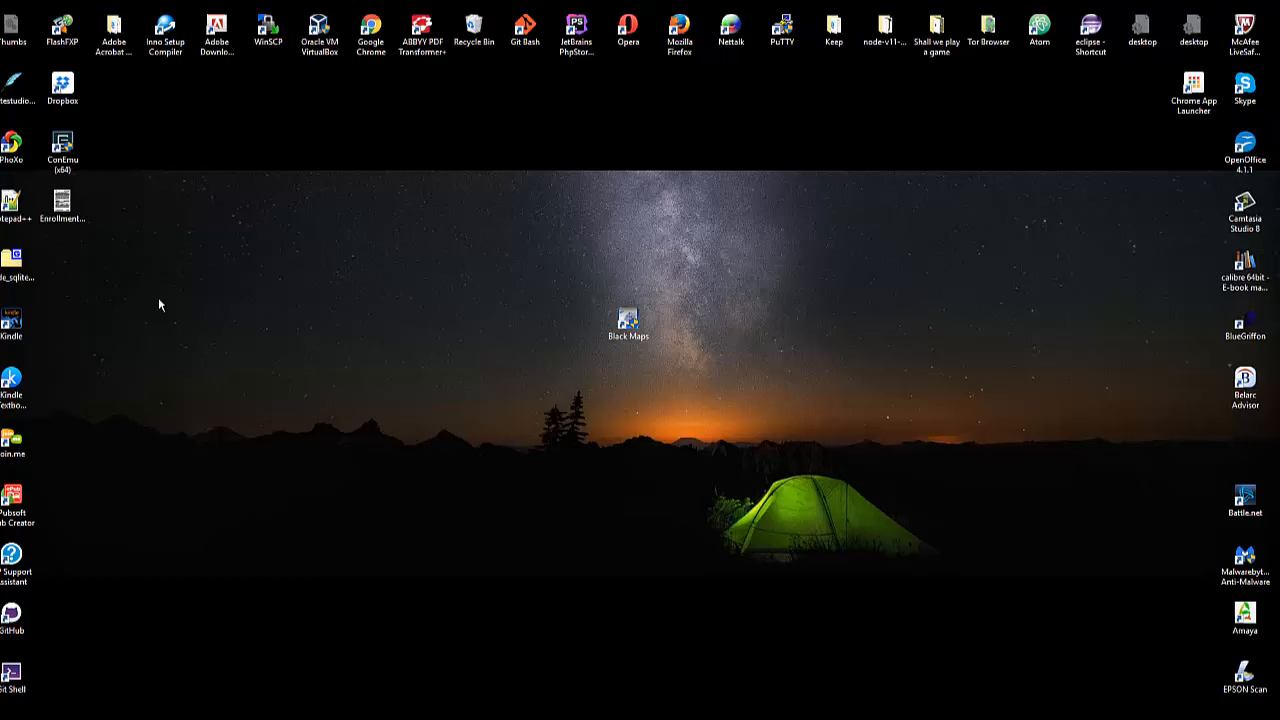
pyautogui.moveTo(823, 605)
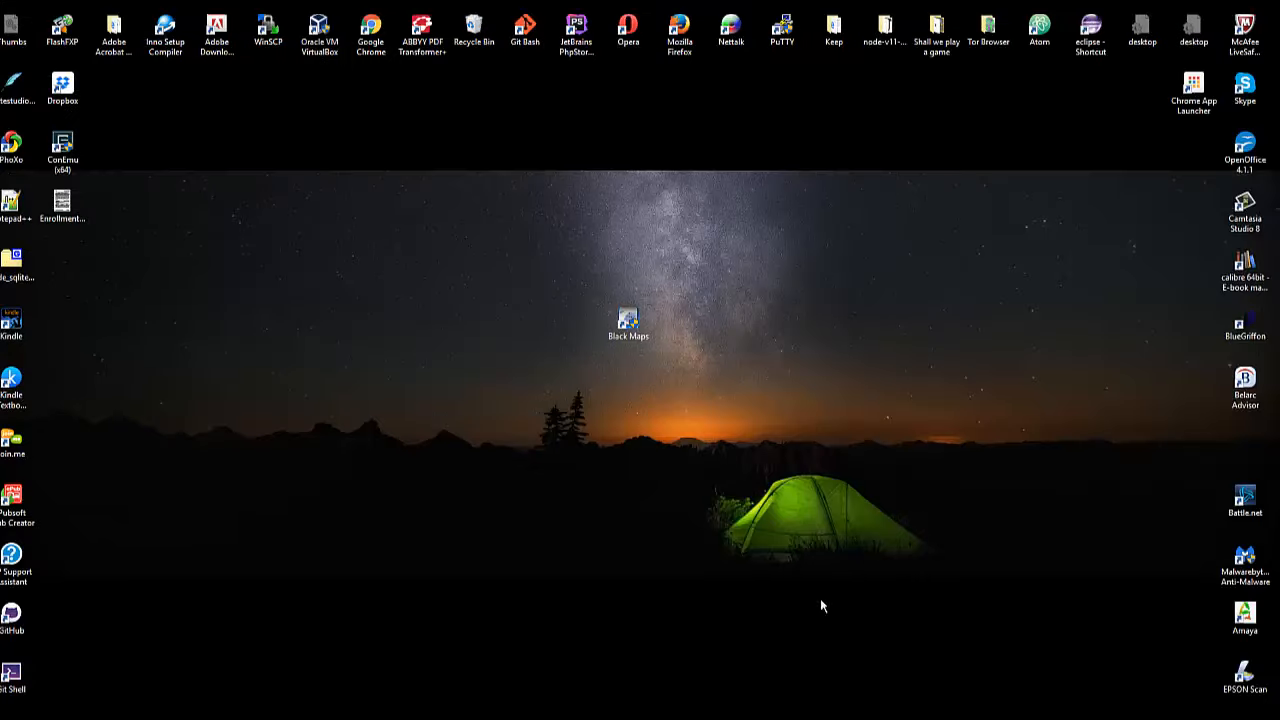
# Step: Launch Black Maps as administrator and enter the map interface showing Topeka, Kansas
pyautogui.doubleClick(627, 320)
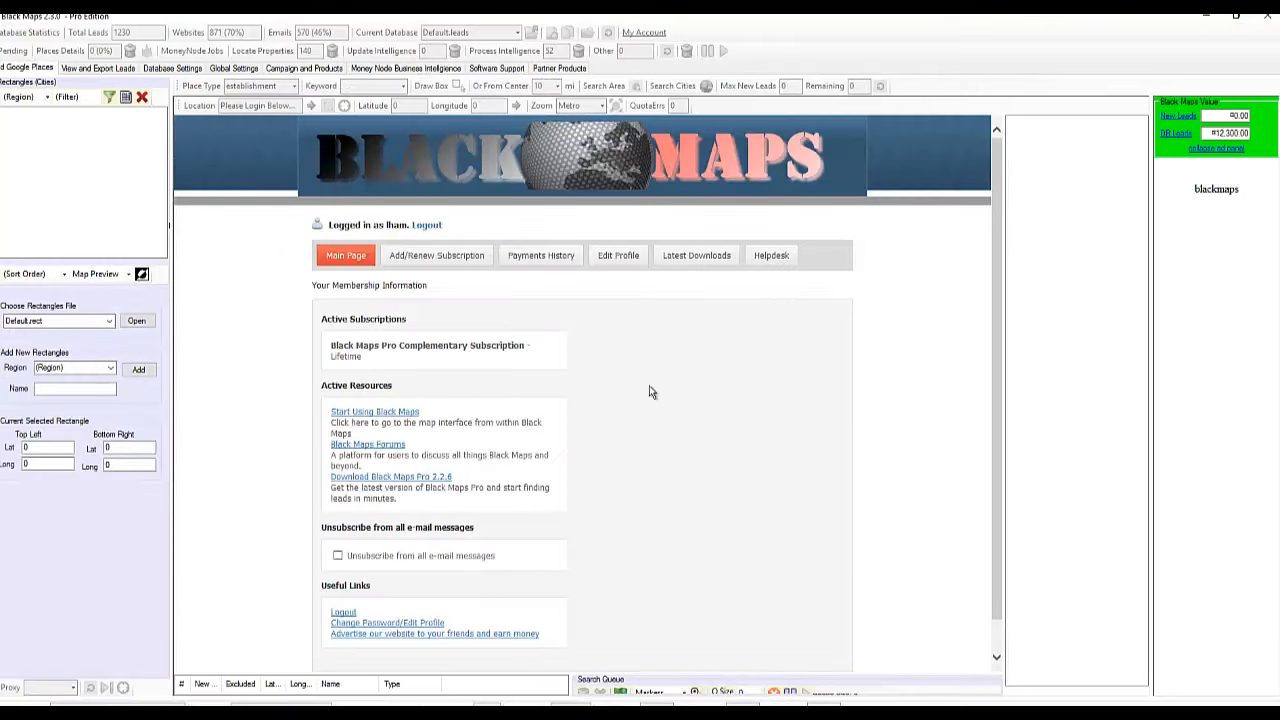
pyautogui.click(374, 411)
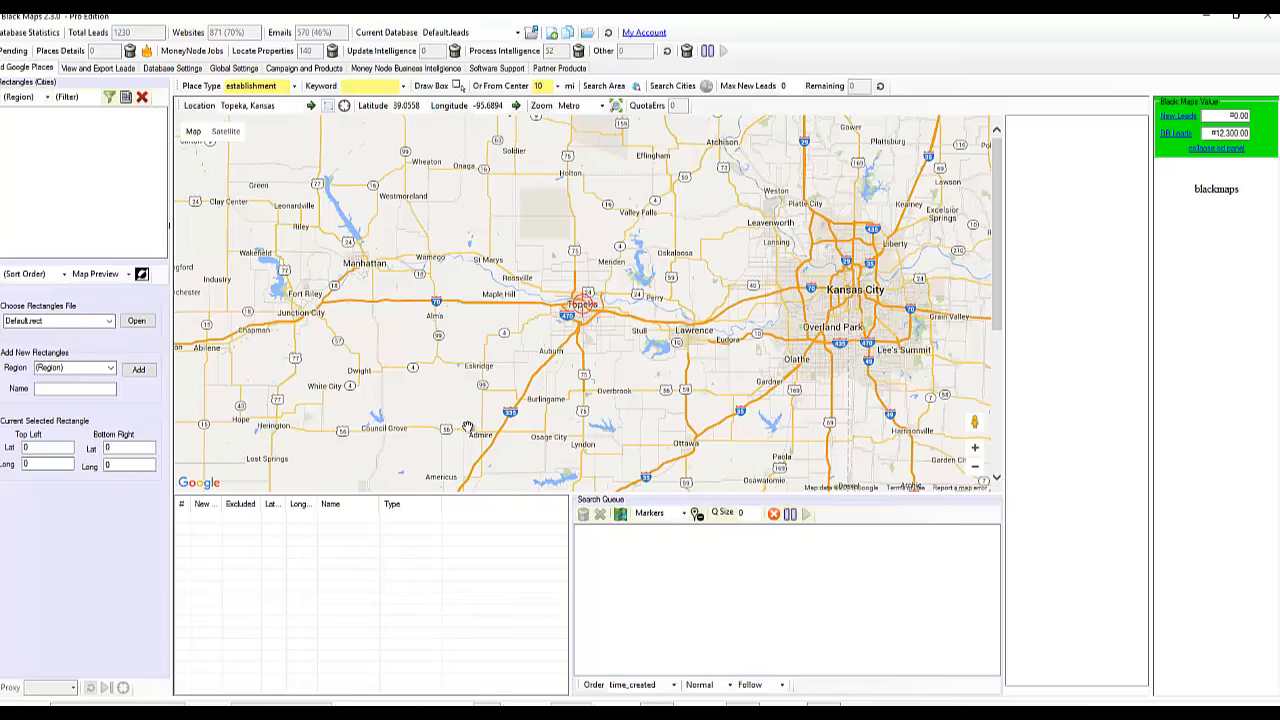
pyautogui.moveTo(467, 427)
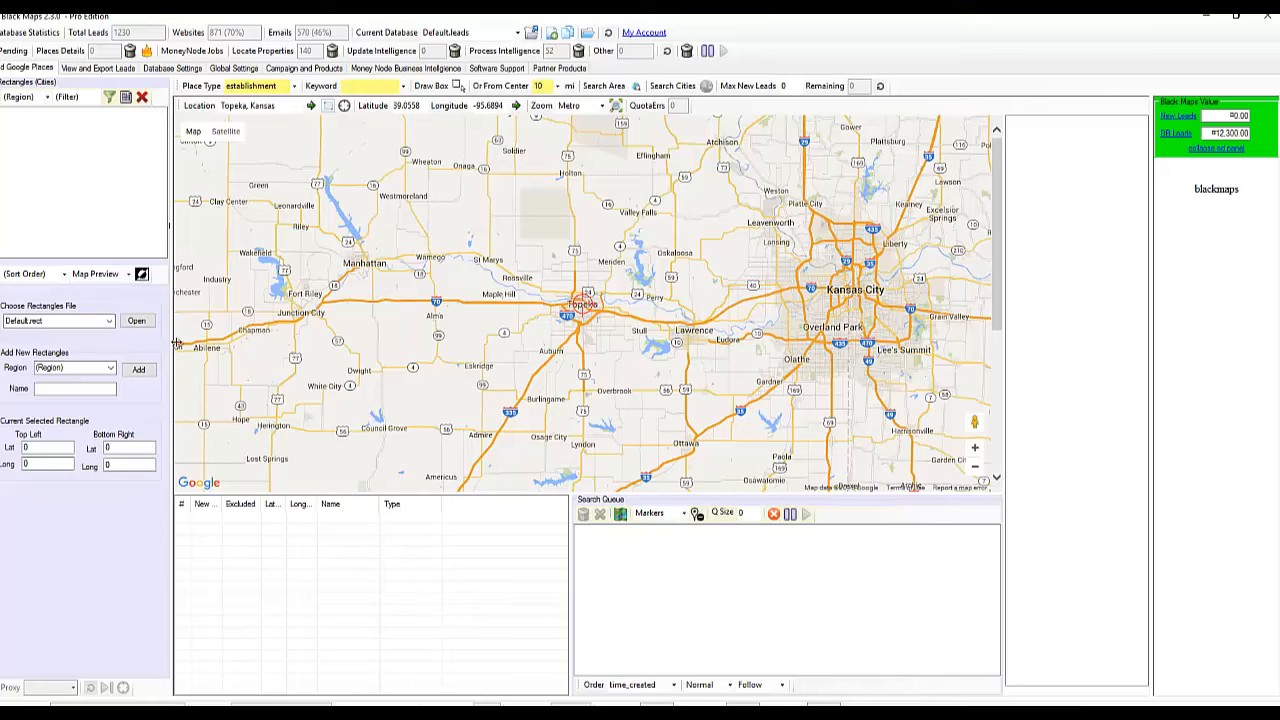
pyautogui.moveTo(123, 397)
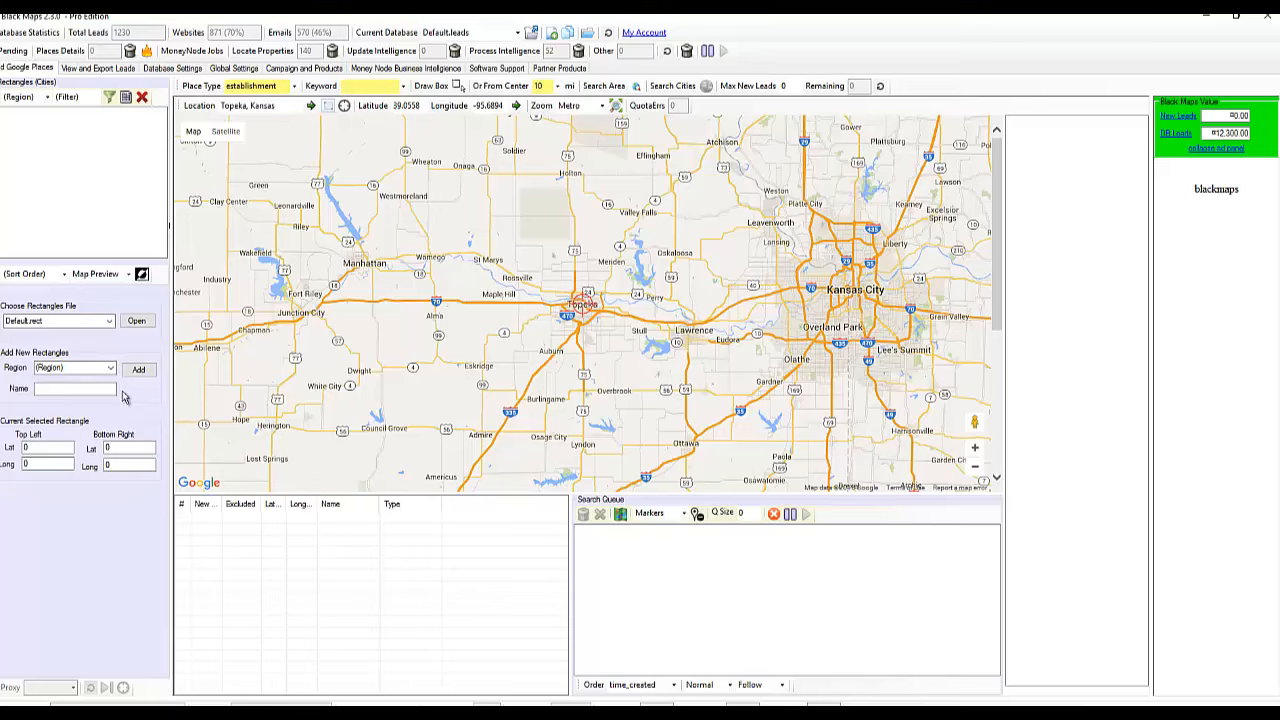
pyautogui.moveTo(171, 395)
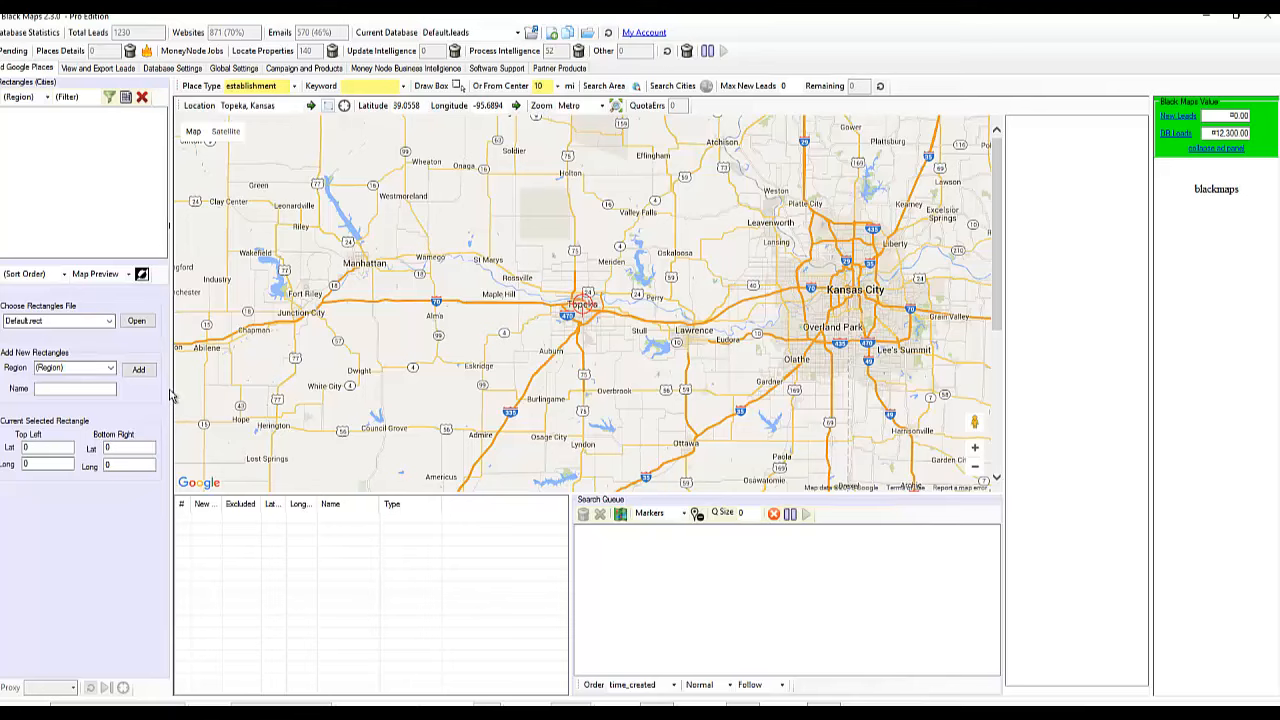
pyautogui.moveTo(158, 385)
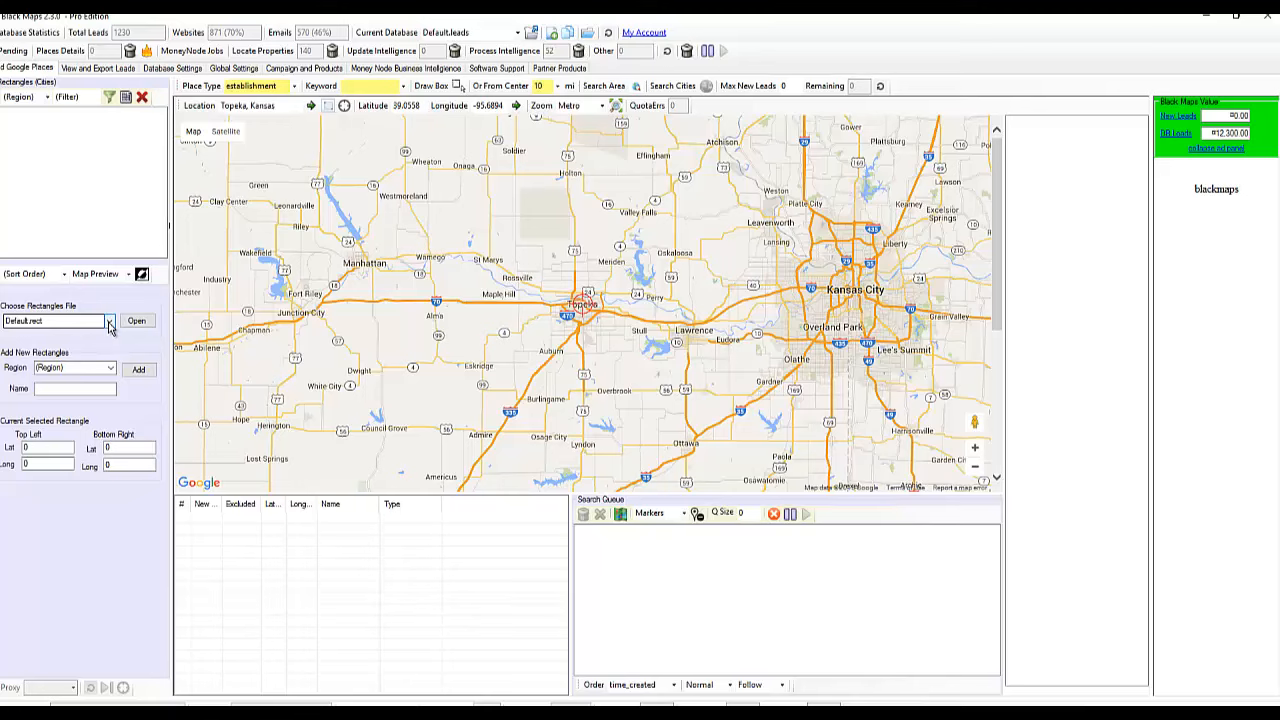
# Step: Load the Canada.rect rectangles file, listing Canadian provinces and territories
pyautogui.click(46, 96)
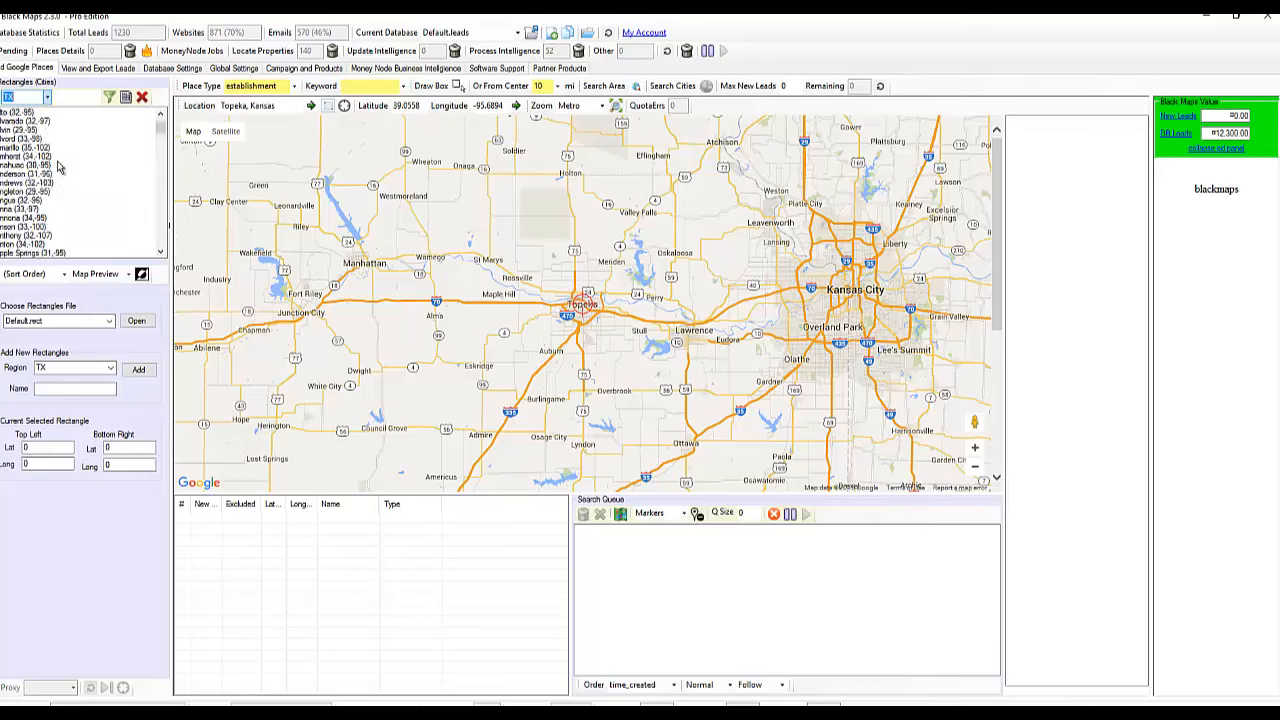
pyautogui.click(45, 96)
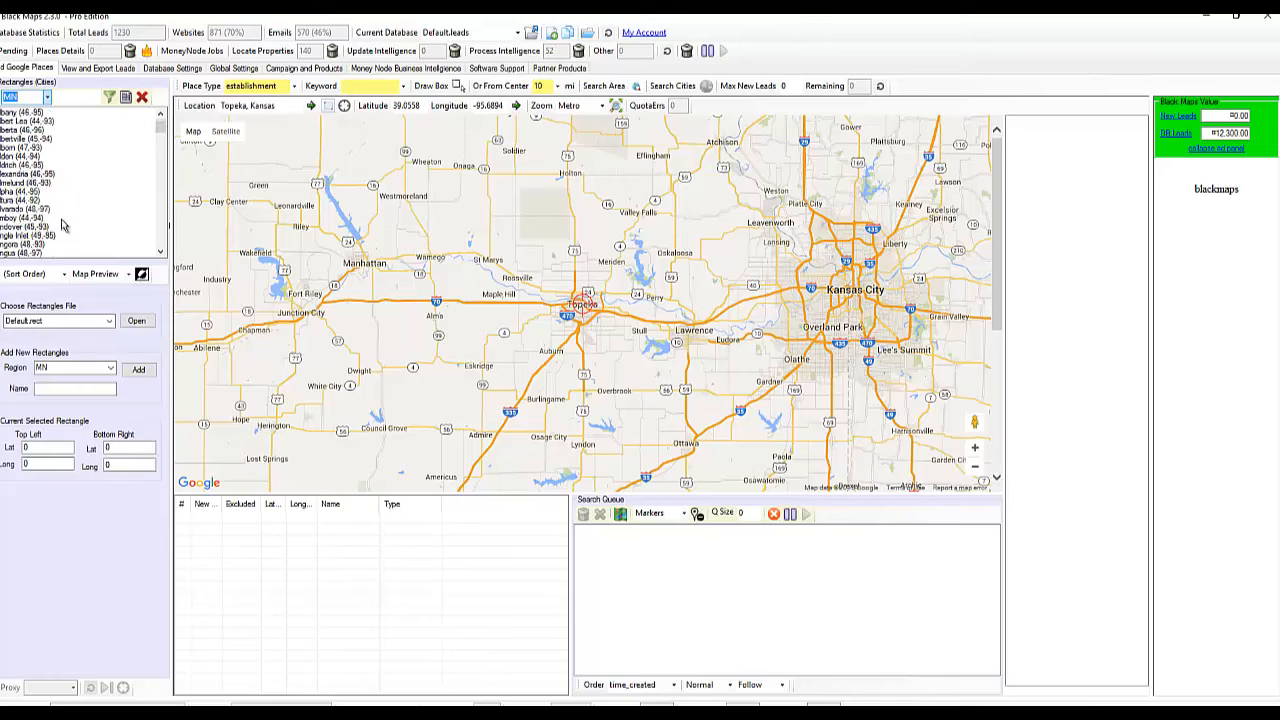
pyautogui.click(110, 320)
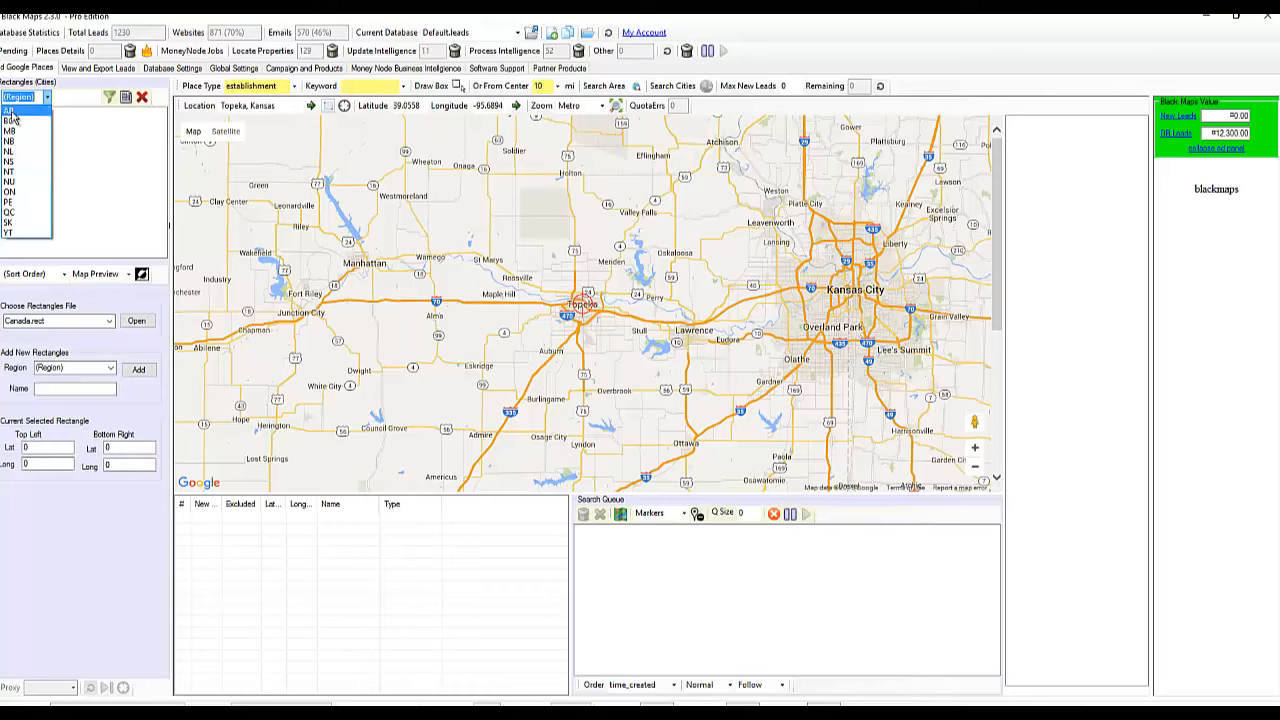
# Step: Filter the rectangles list to the AB (Alberta) region
pyautogui.click(12, 119)
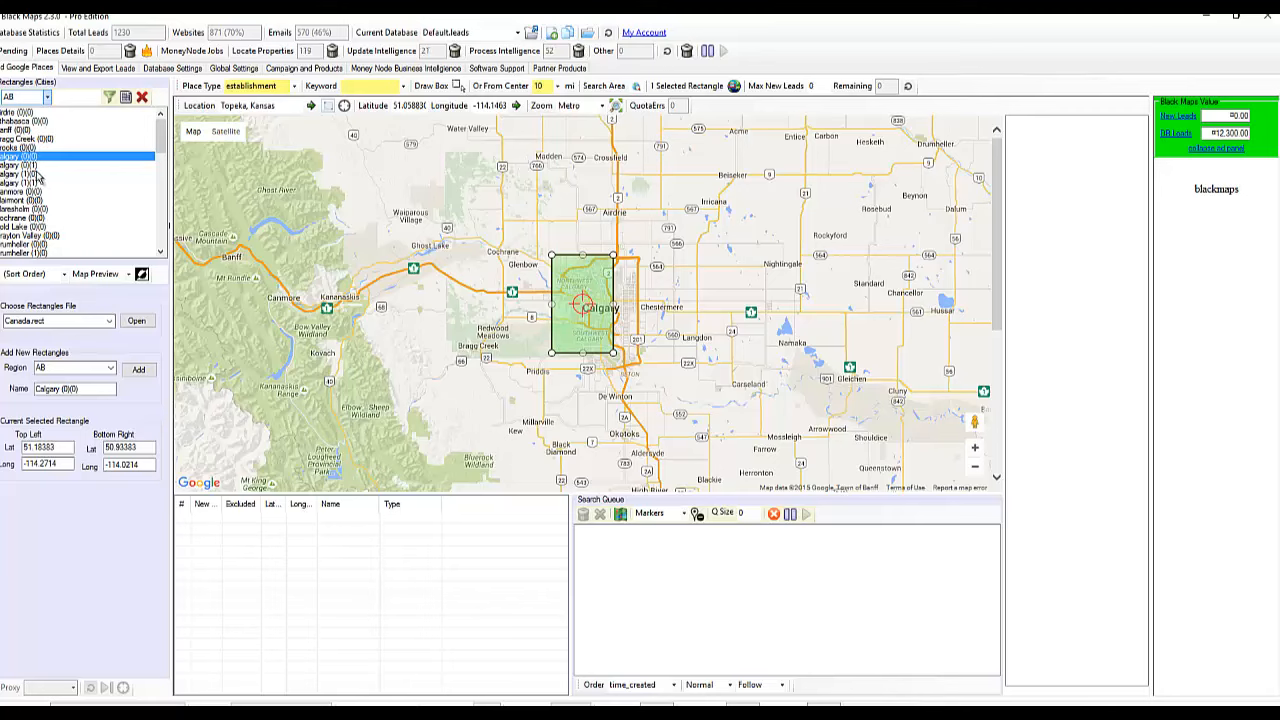
pyautogui.moveTo(33, 172)
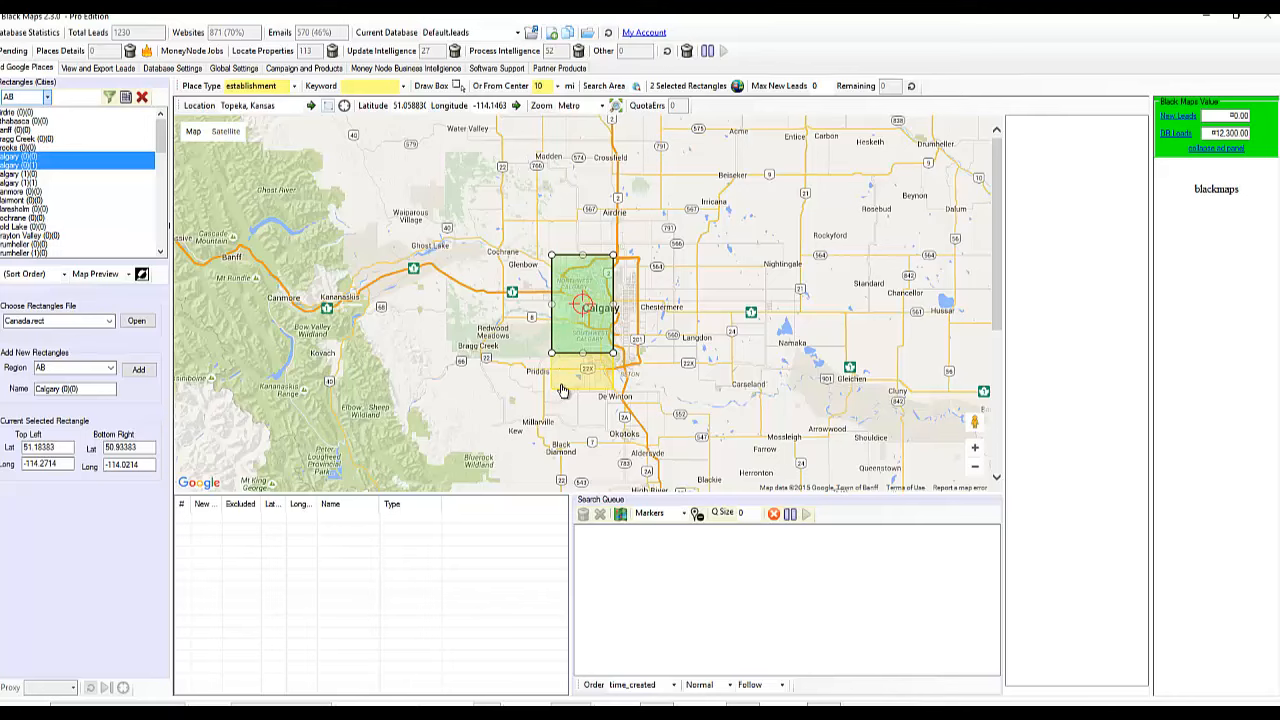
pyautogui.moveTo(155, 212)
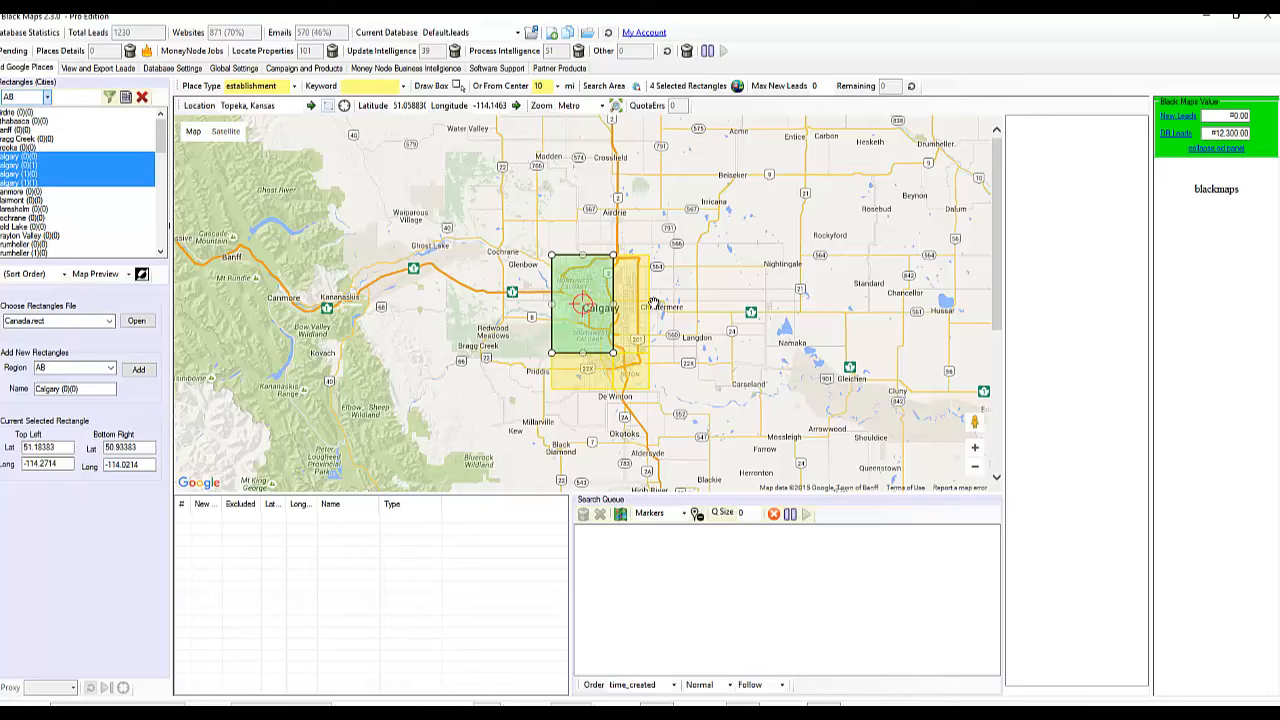
pyautogui.moveTo(656, 345)
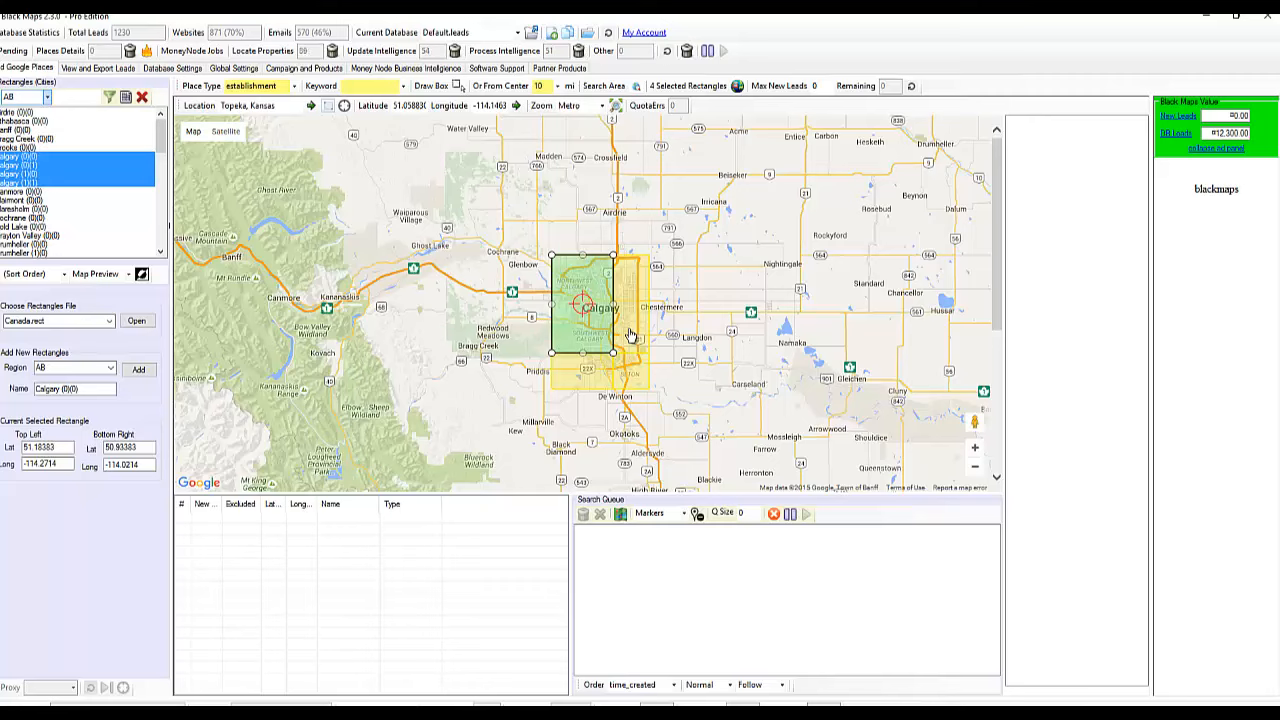
pyautogui.moveTo(574, 330)
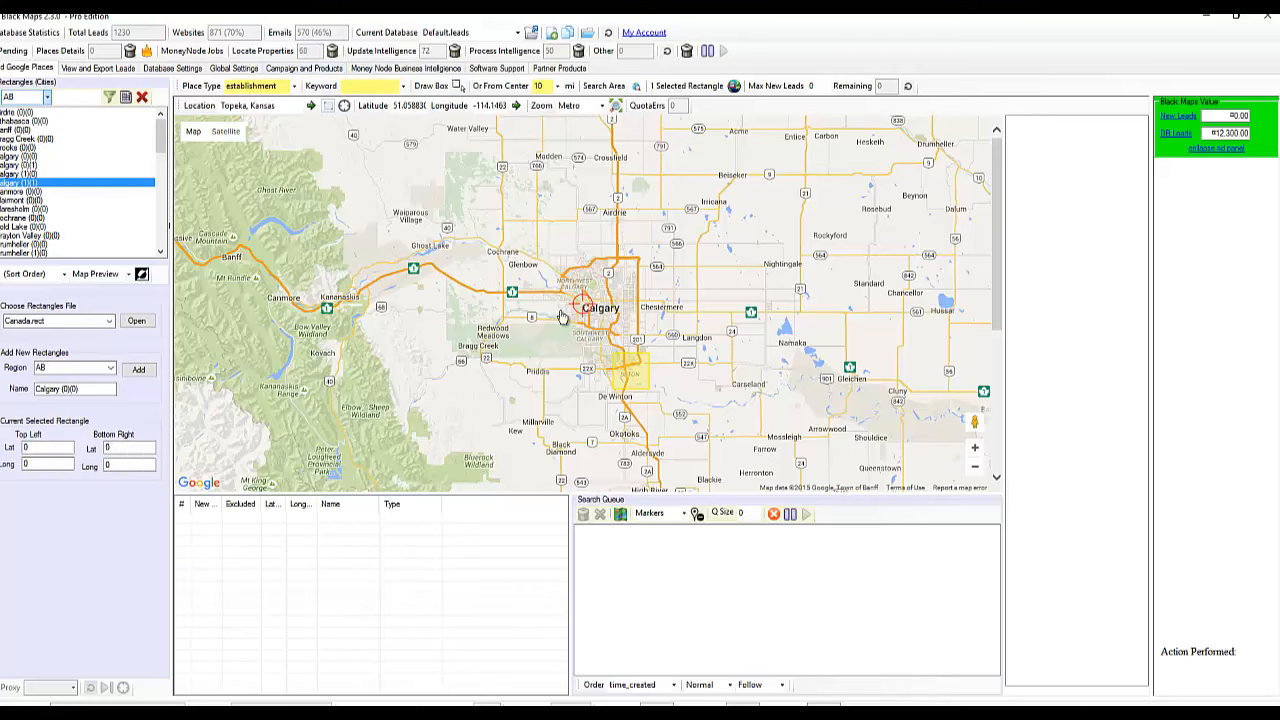
pyautogui.moveTo(607, 203)
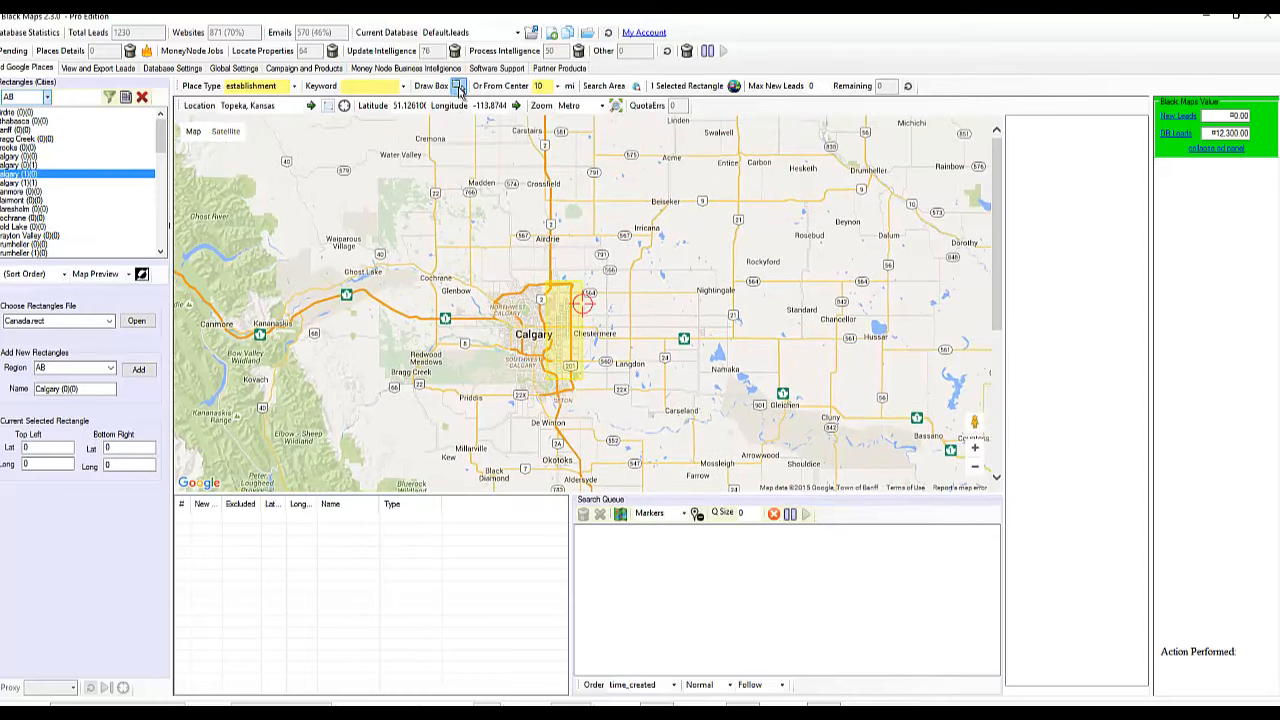
# Step: Drag a large box over the farmland east of Calgary
pyautogui.moveTo(525, 247); pyautogui.dragTo(640, 365)
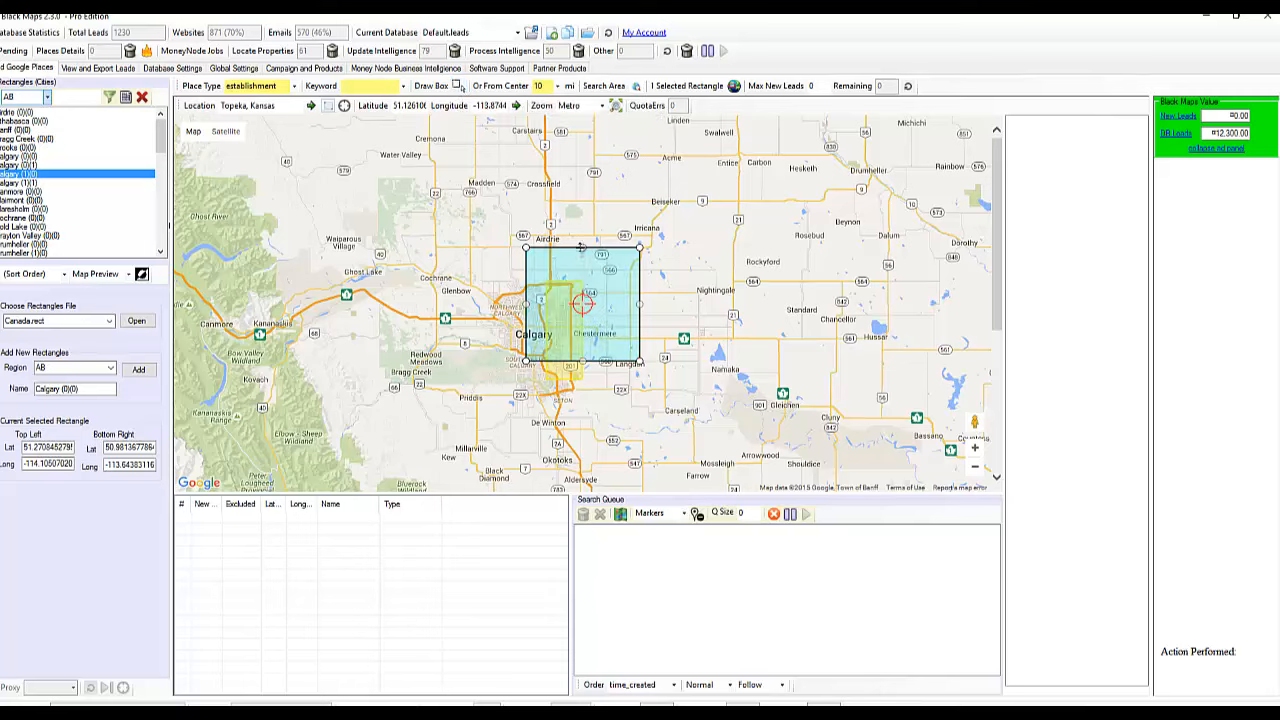
pyautogui.moveTo(622, 300)
pyautogui.write('AnewBox')
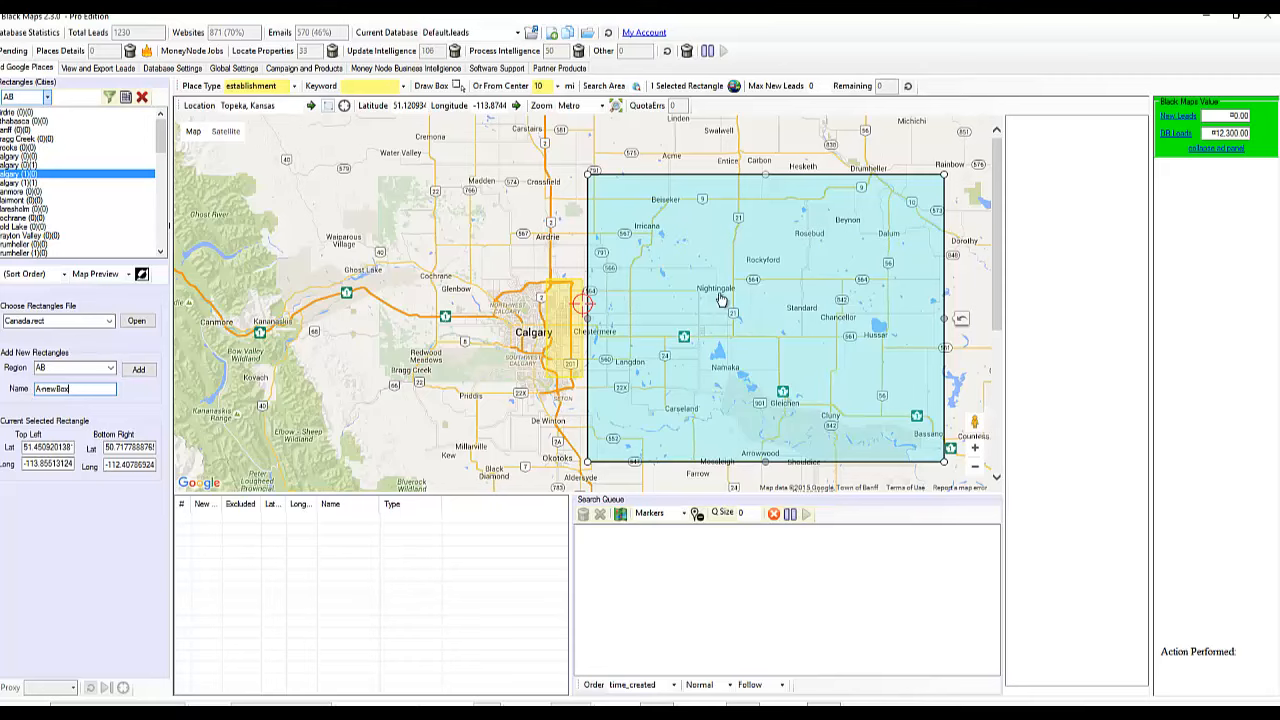
pyautogui.moveTo(710, 298)
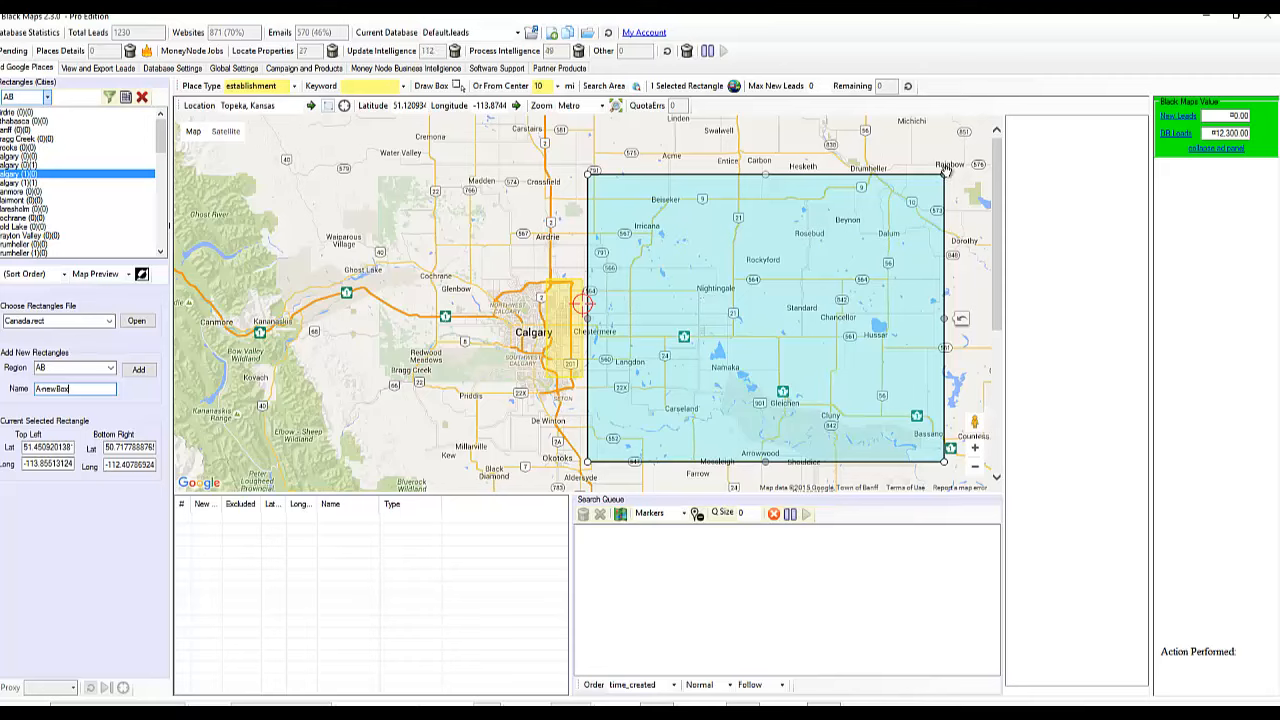
# Step: Add the AnewBox rectangle and accept its split into two smaller rectangles
pyautogui.click(138, 369)
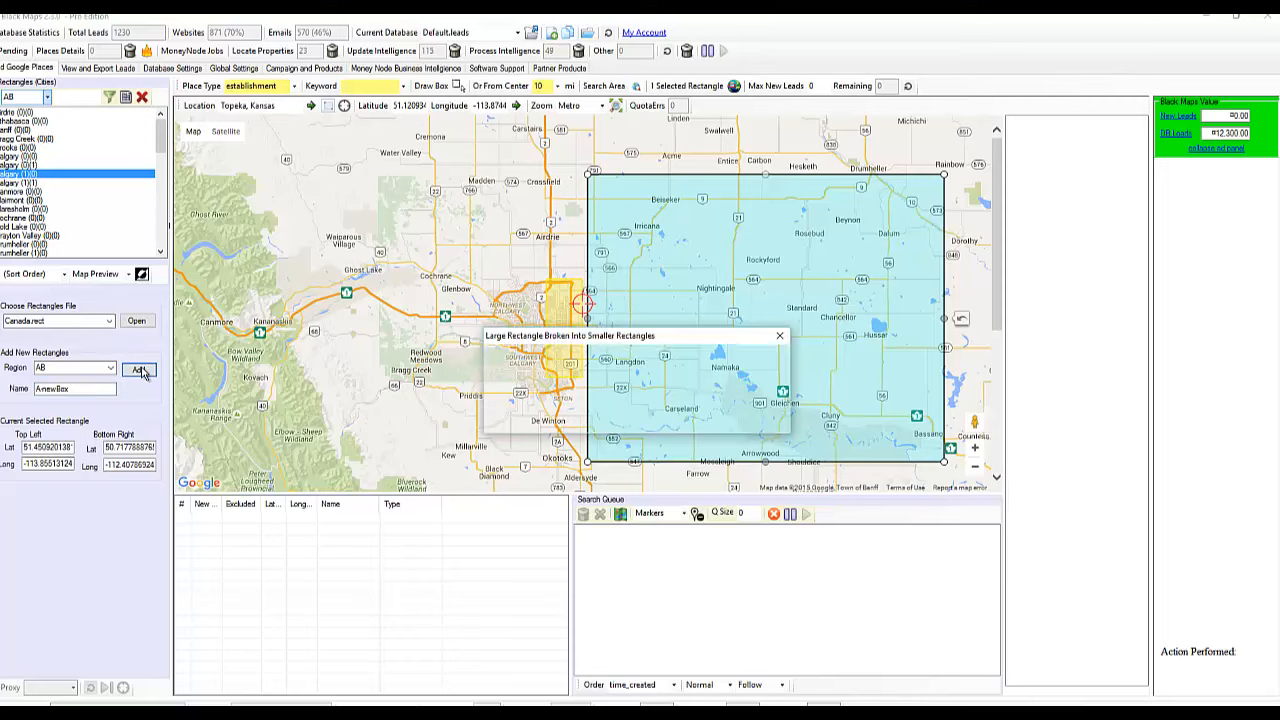
pyautogui.click(139, 369)
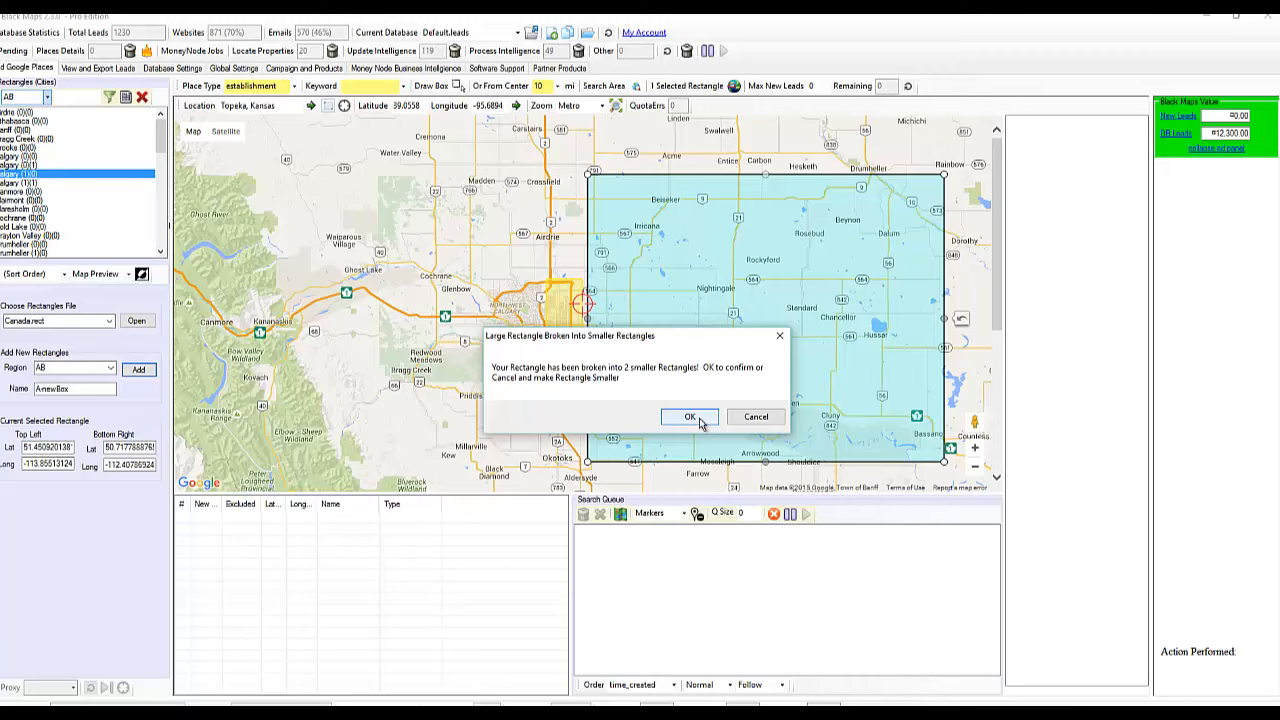
pyautogui.click(689, 417)
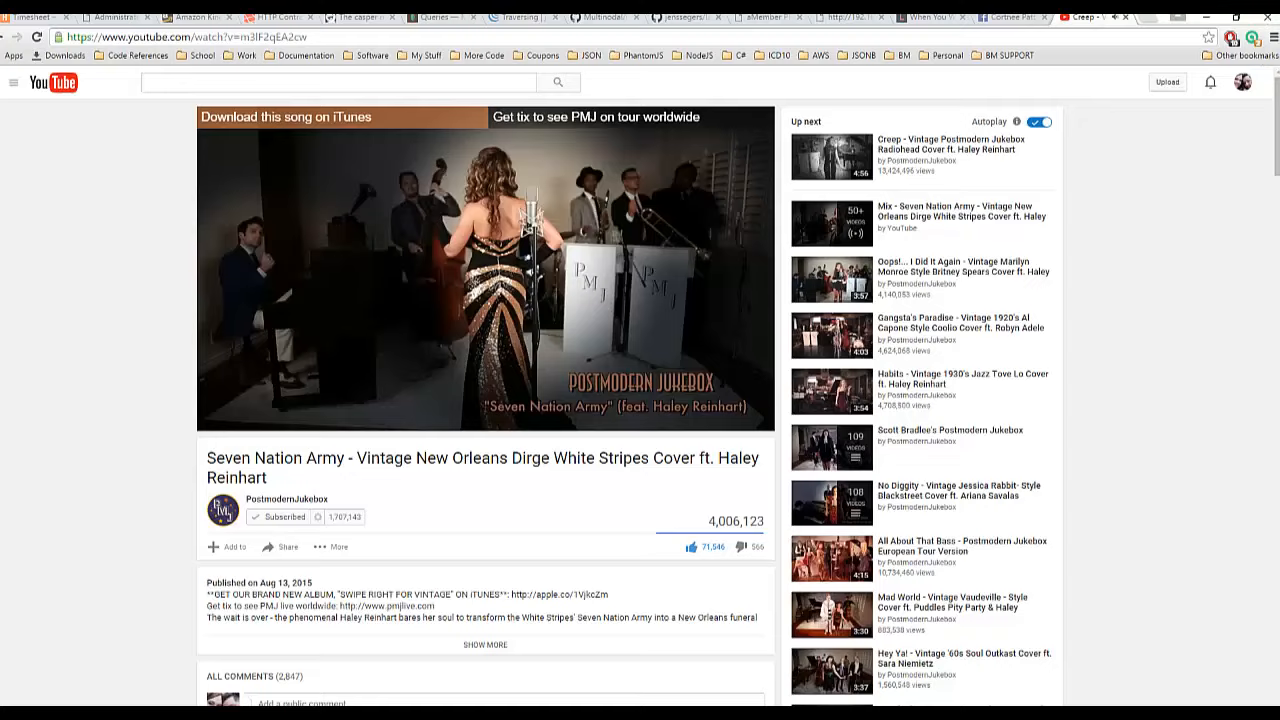
# Step: Play the 'Creep - Vintage Postmodern Jukebox' video from the Up next sidebar
pyautogui.click(831, 157)
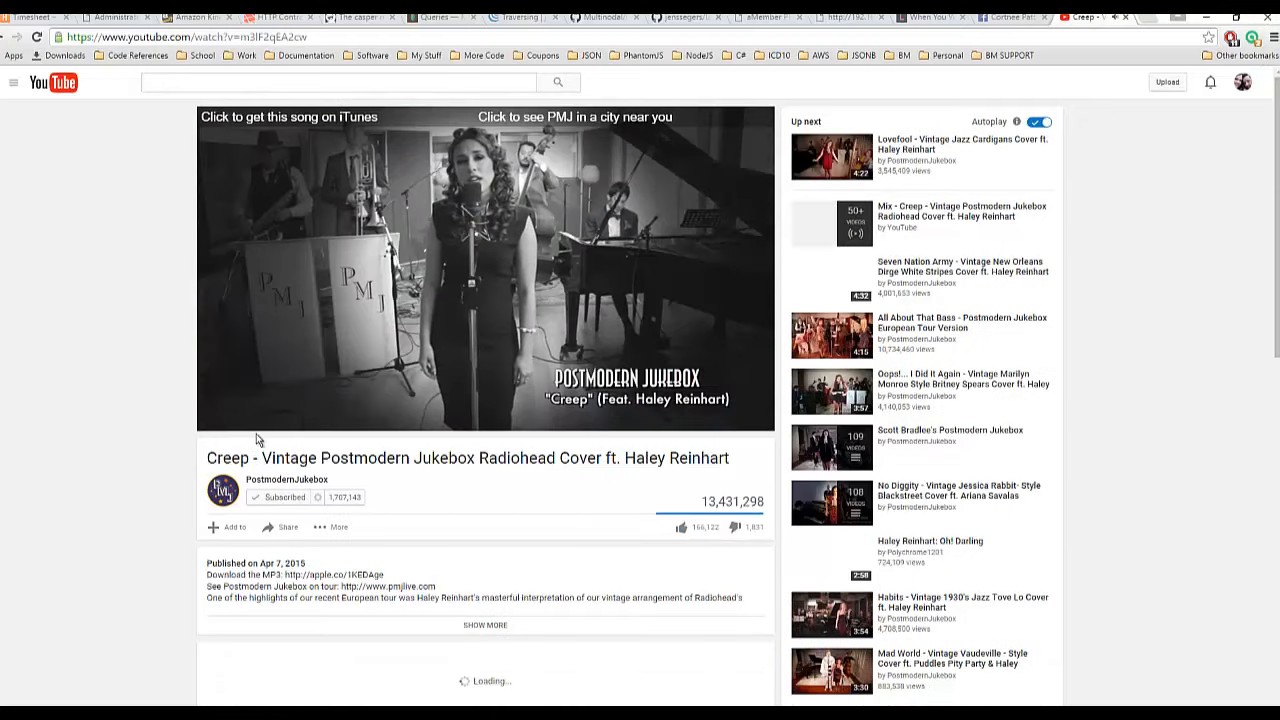
pyautogui.click(485, 270)
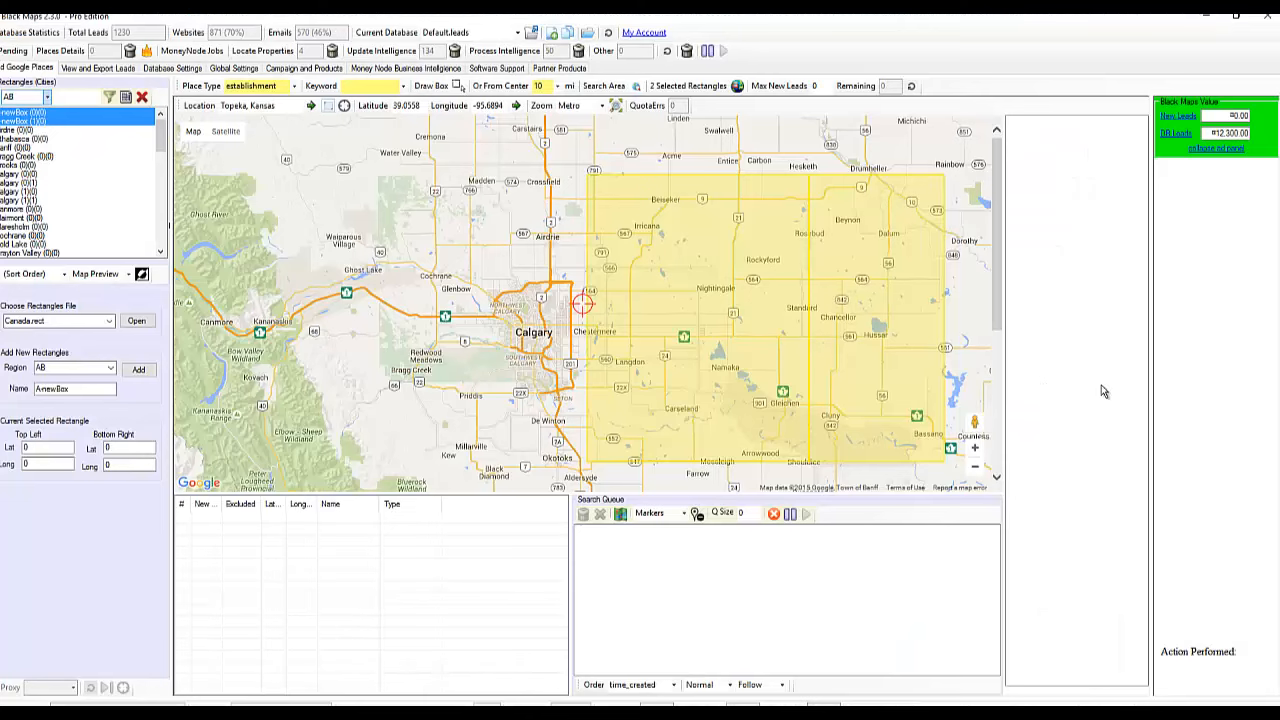
pyautogui.moveTo(894, 430)
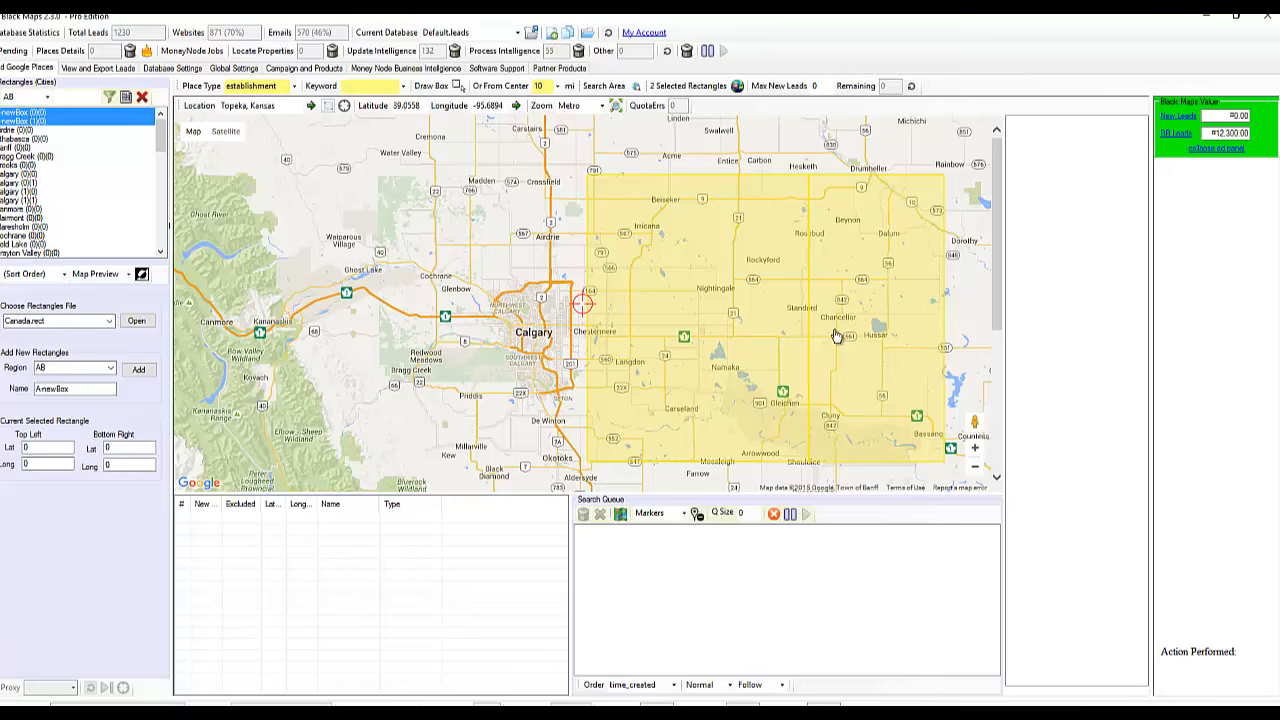
pyautogui.moveTo(583, 387)
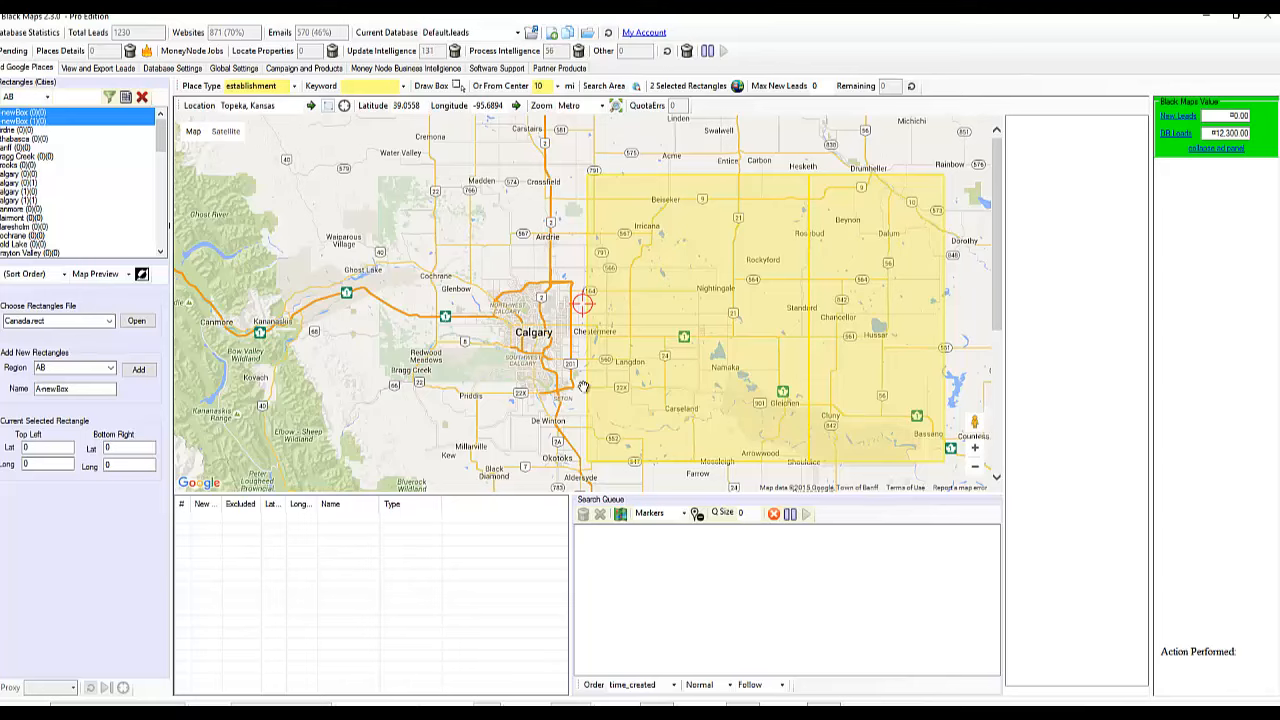
pyautogui.moveTo(563, 297)
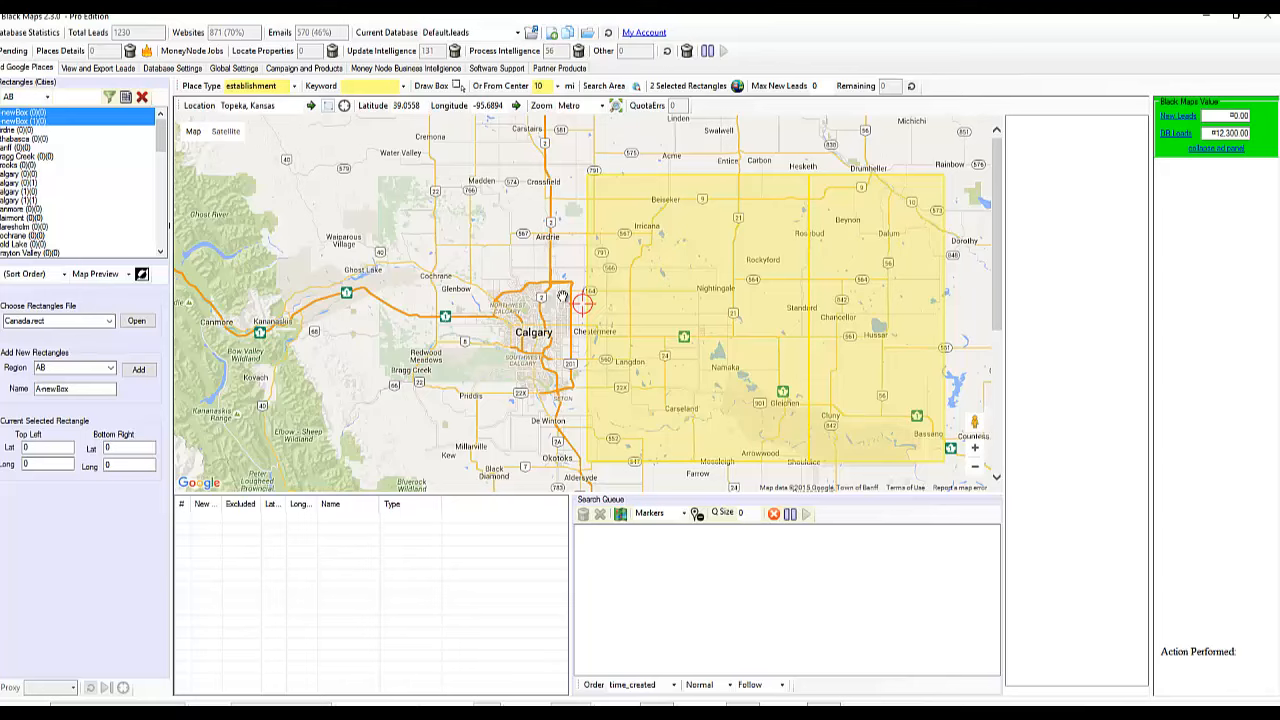
pyautogui.moveTo(475, 287)
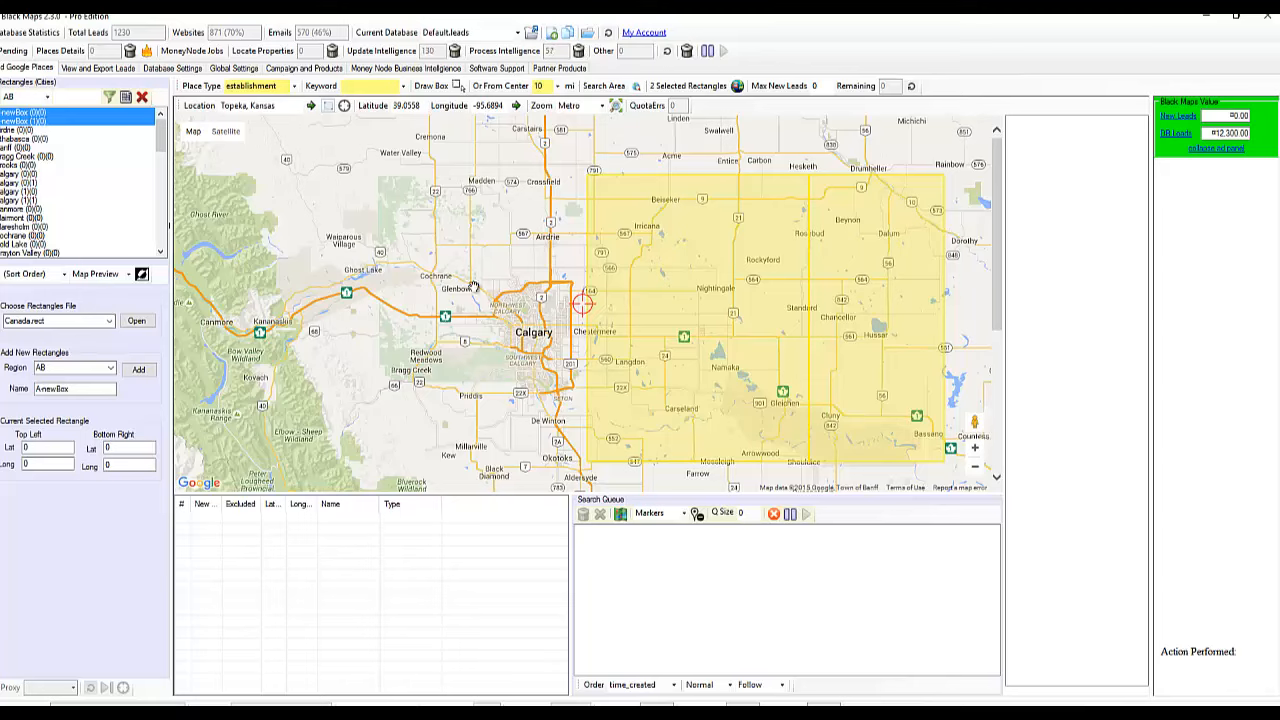
pyautogui.moveTo(568, 413)
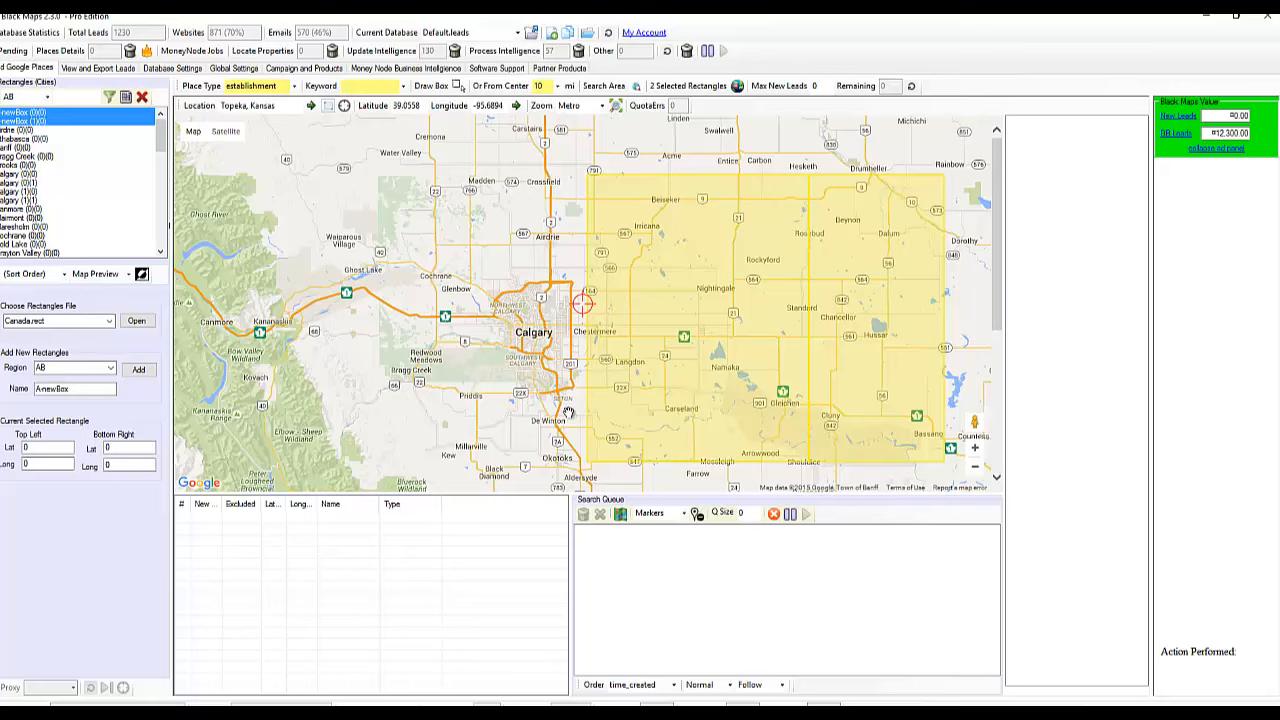
pyautogui.moveTo(460, 300)
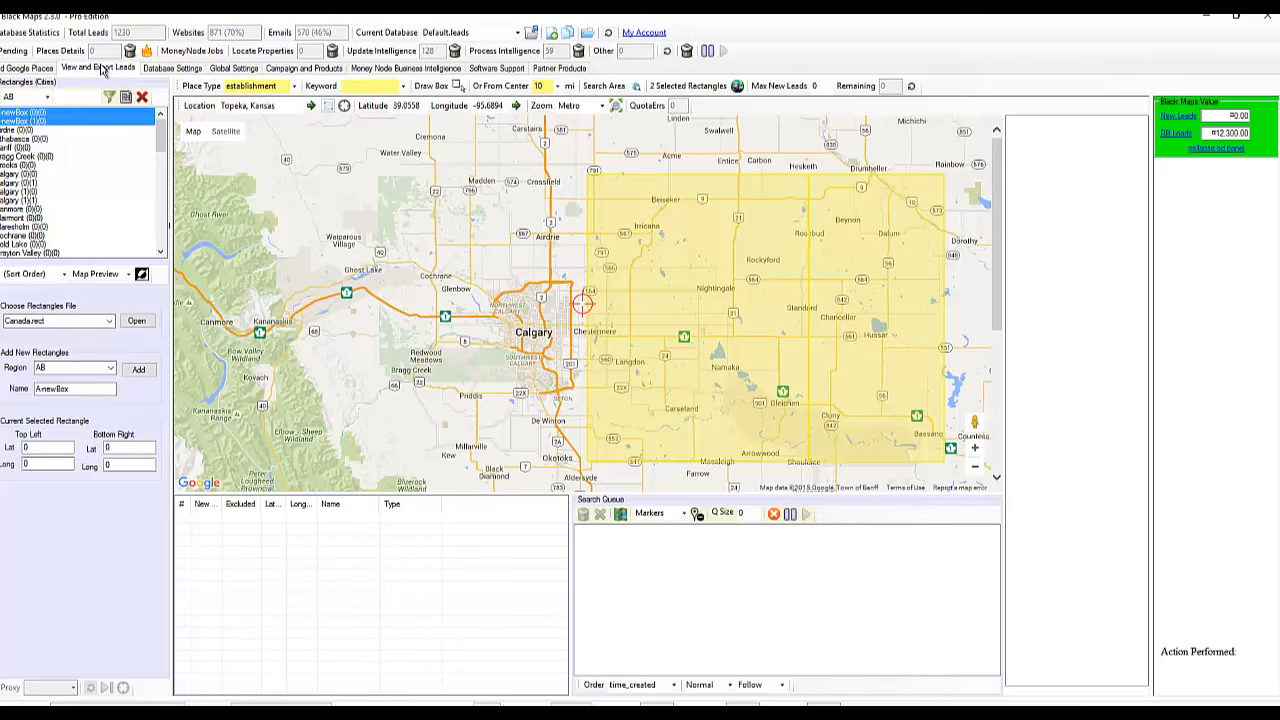
# Step: Browse the leads table, campaigns and products page, and business intelligence activity log
pyautogui.click(97, 68)
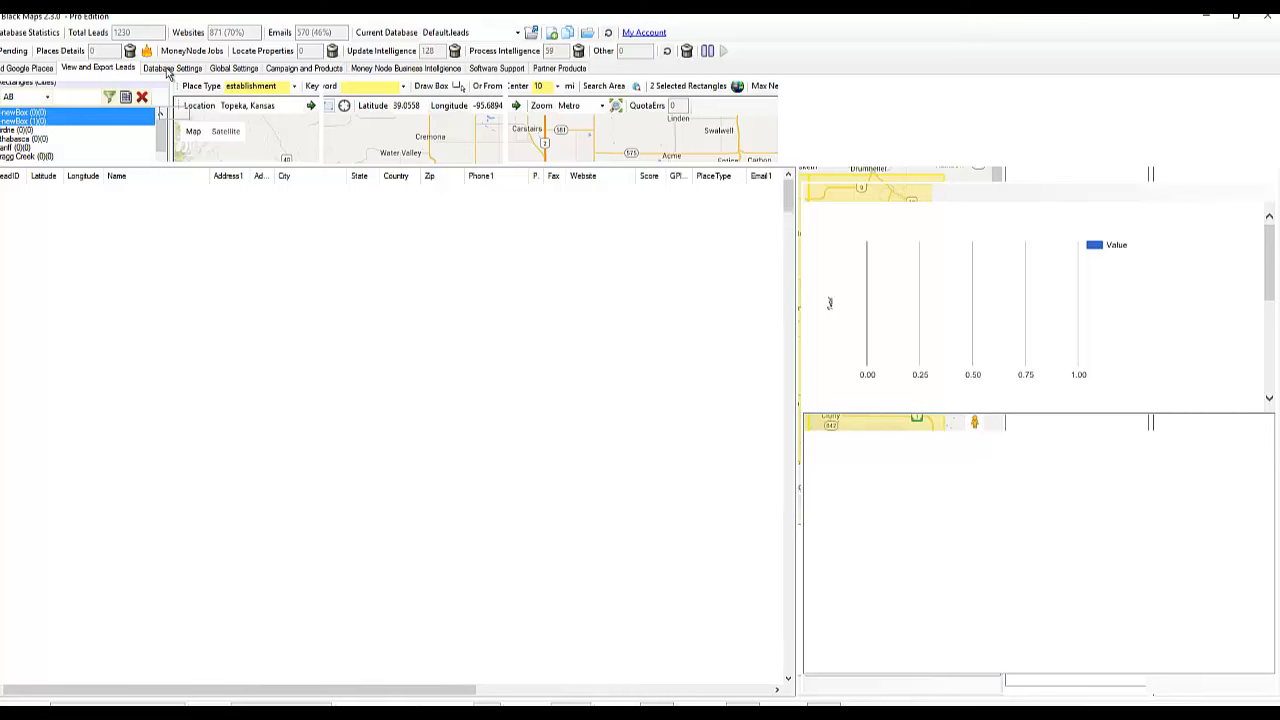
pyautogui.click(97, 67)
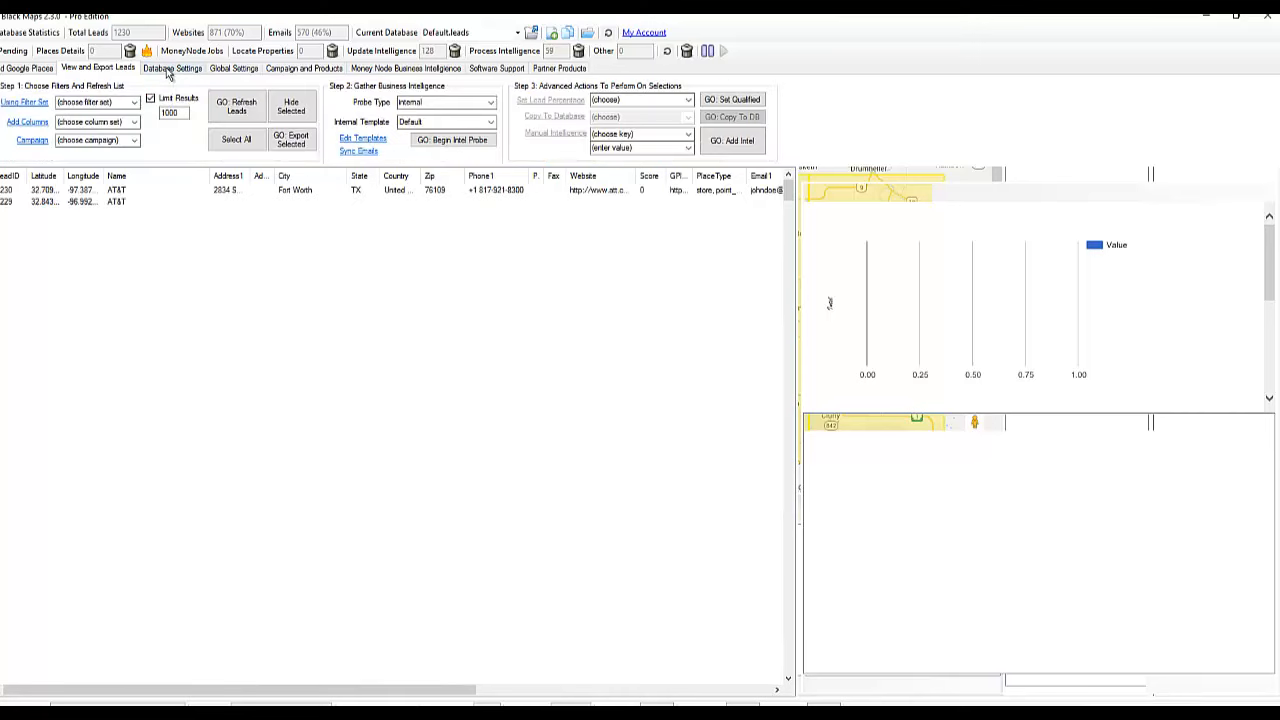
pyautogui.click(237, 106)
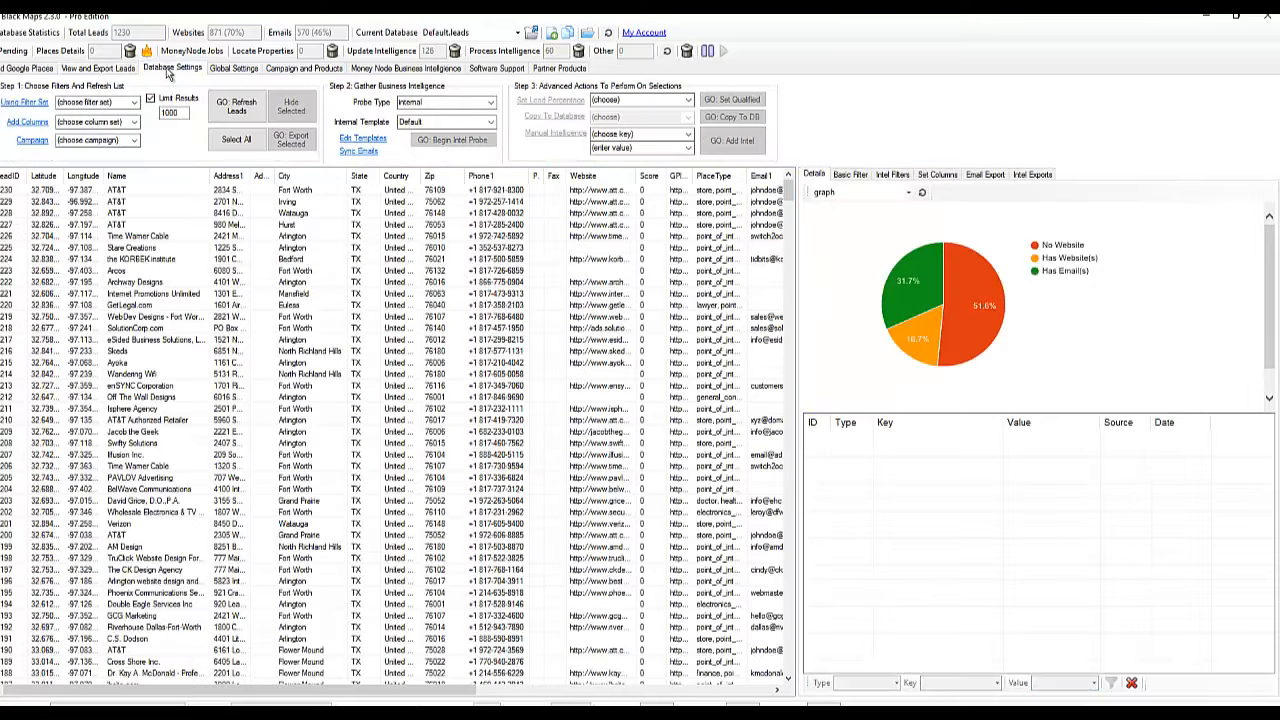
pyautogui.click(234, 68)
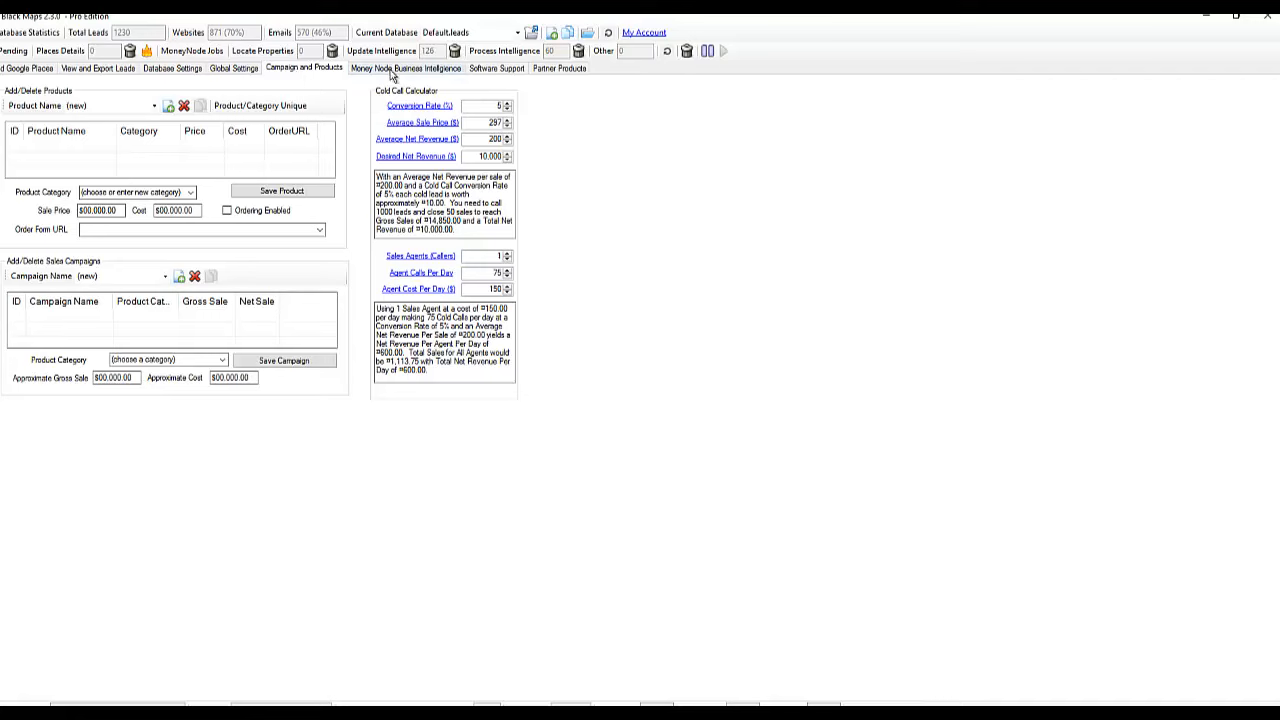
pyautogui.click(405, 68)
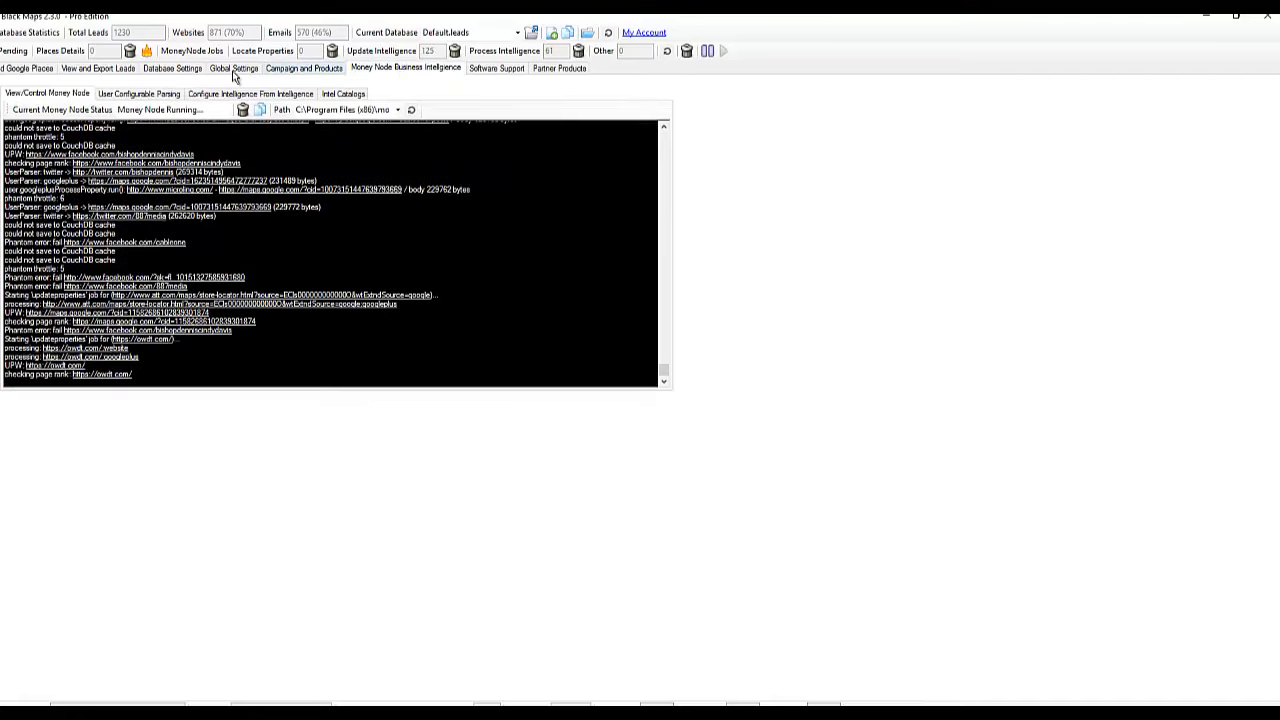
pyautogui.click(27, 68)
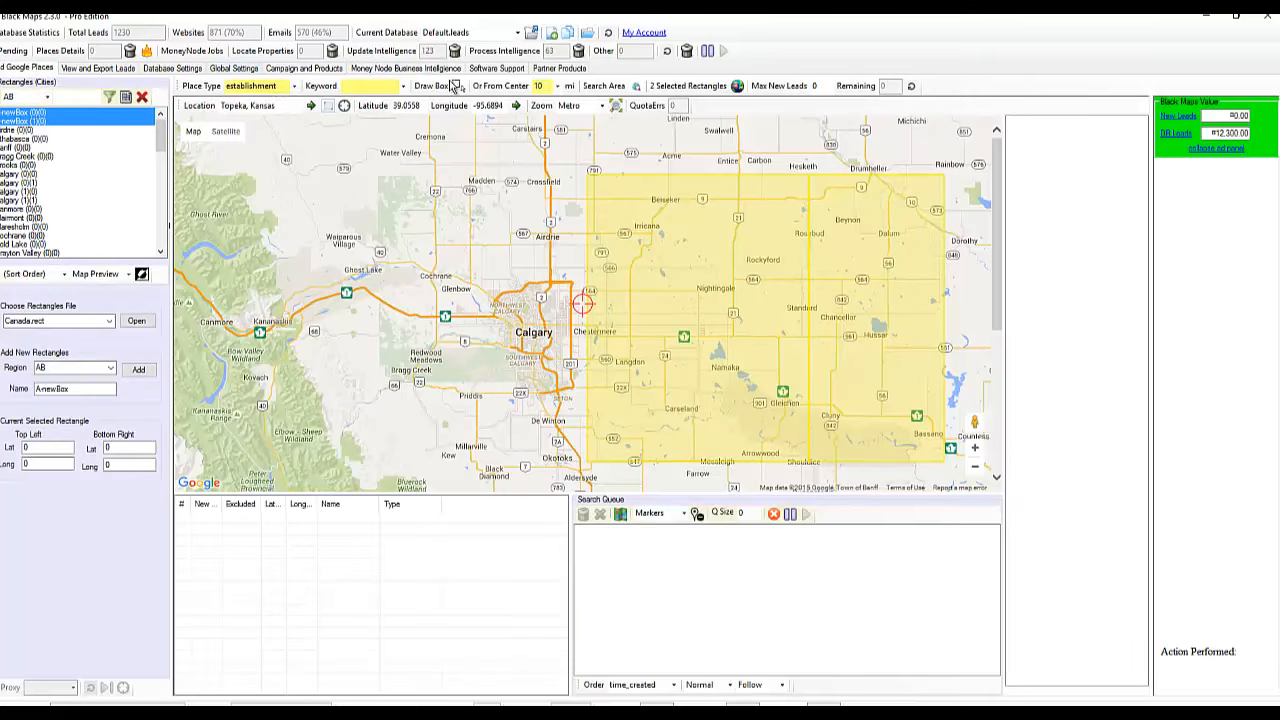
pyautogui.click(405, 68)
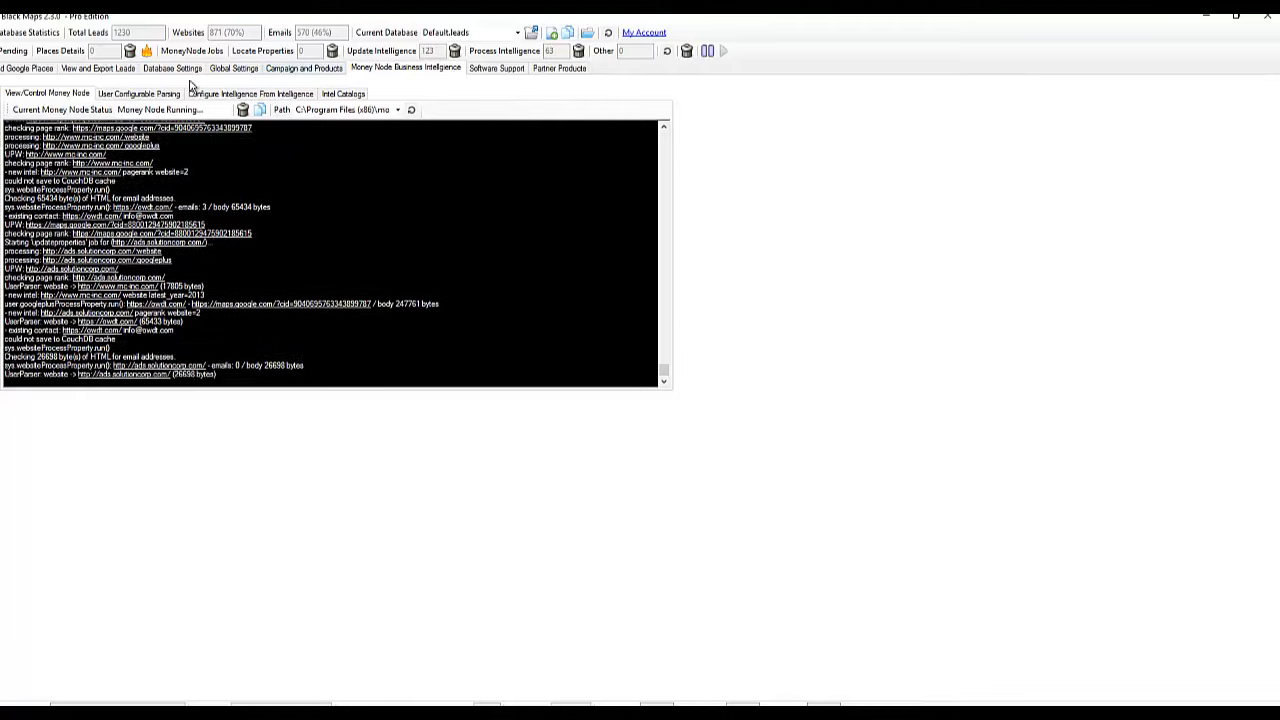
# Step: View global settings, derived intelligence configuration, software support and partner products pages
pyautogui.click(234, 68)
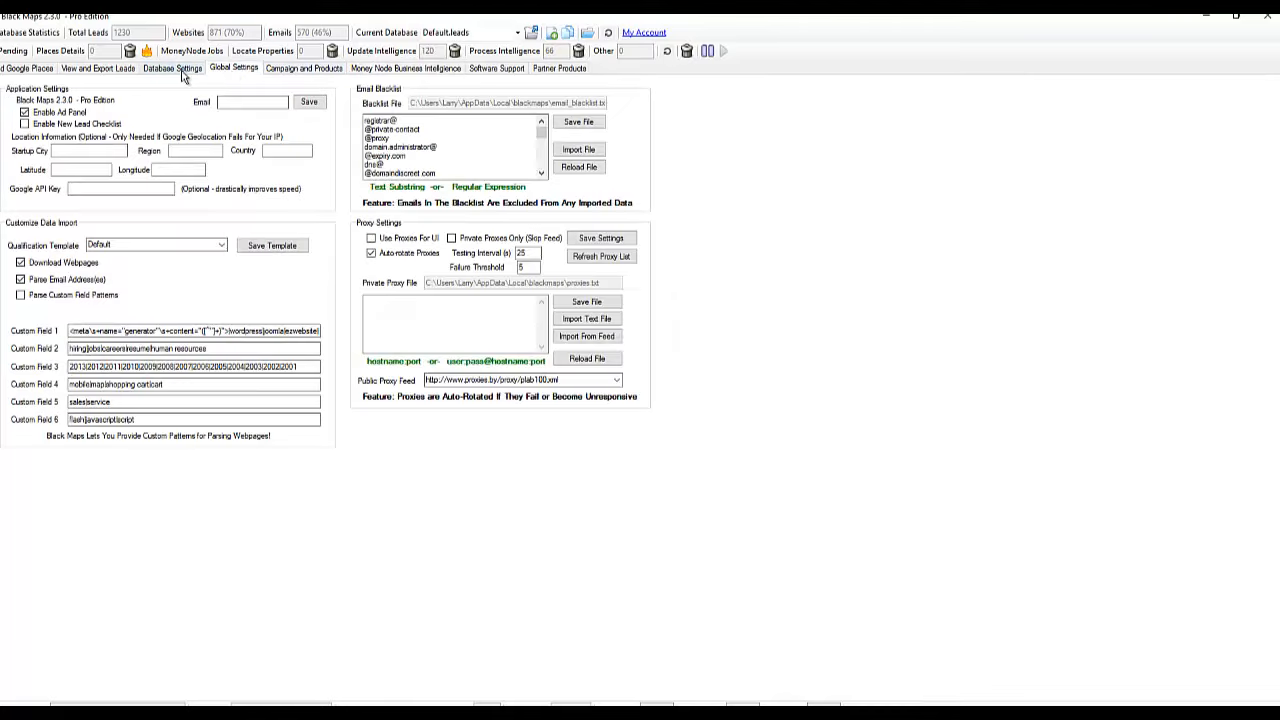
pyautogui.click(405, 68)
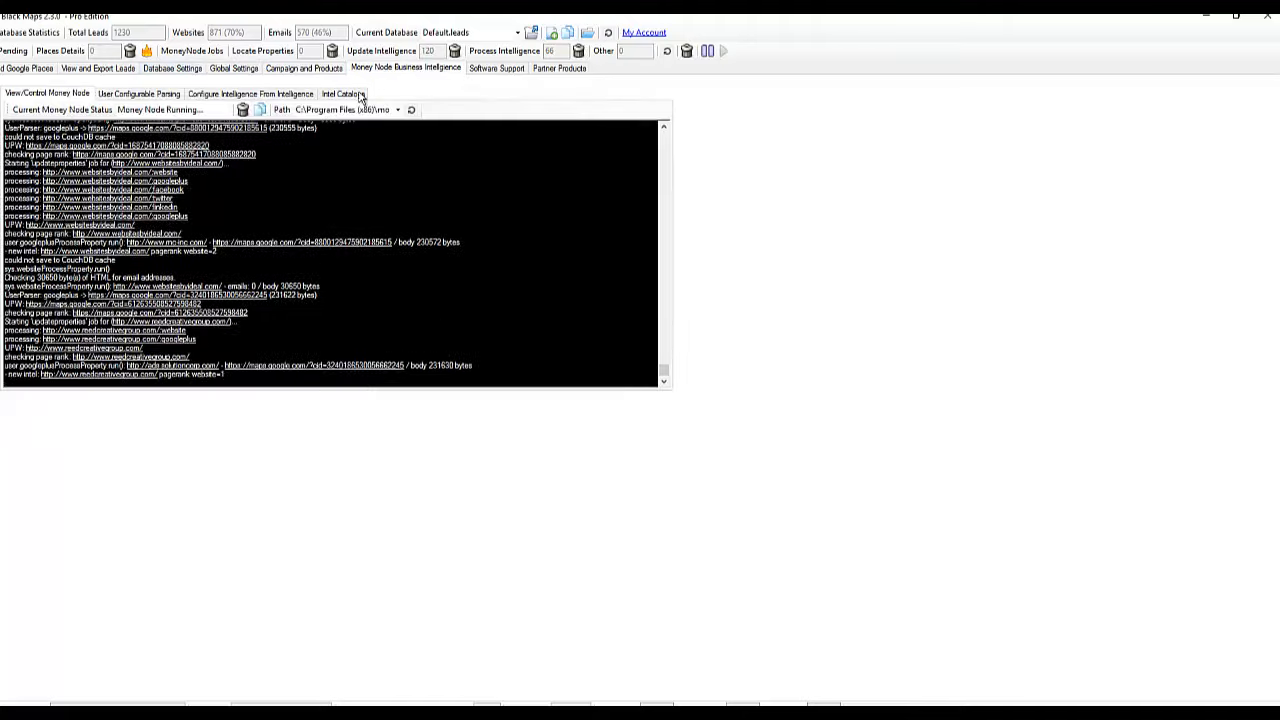
pyautogui.click(343, 93)
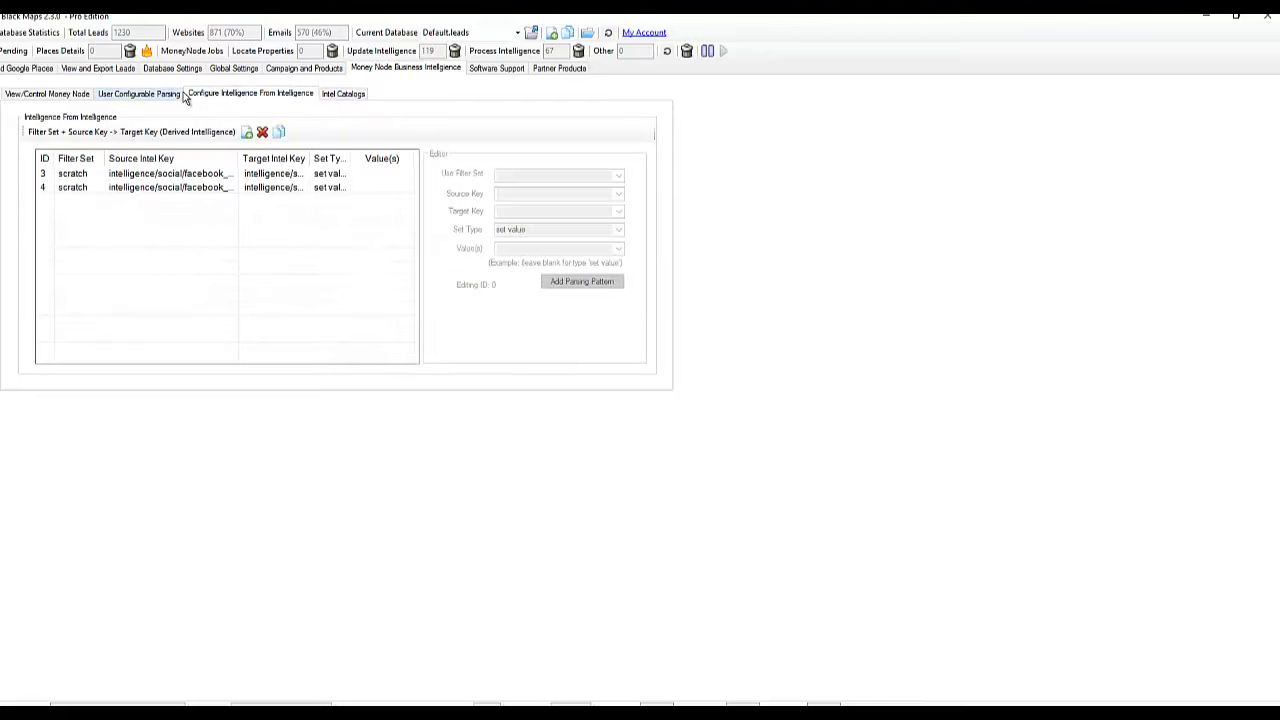
pyautogui.click(138, 93)
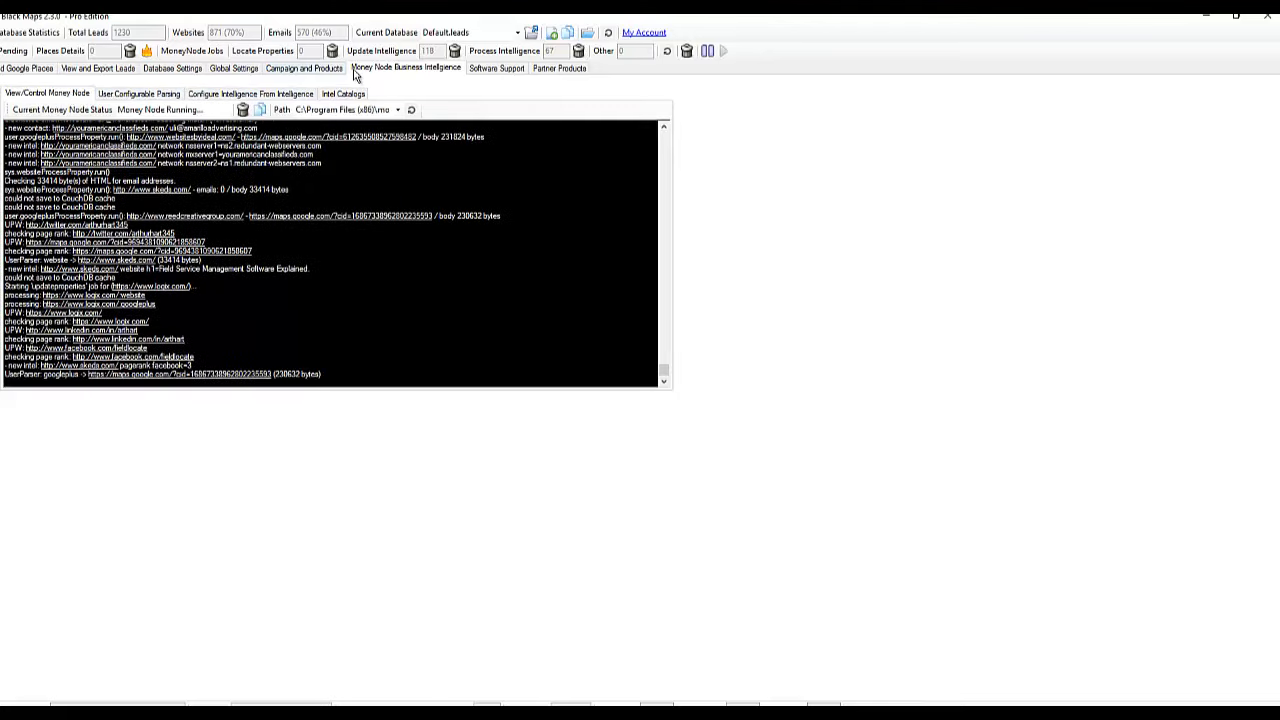
pyautogui.click(497, 67)
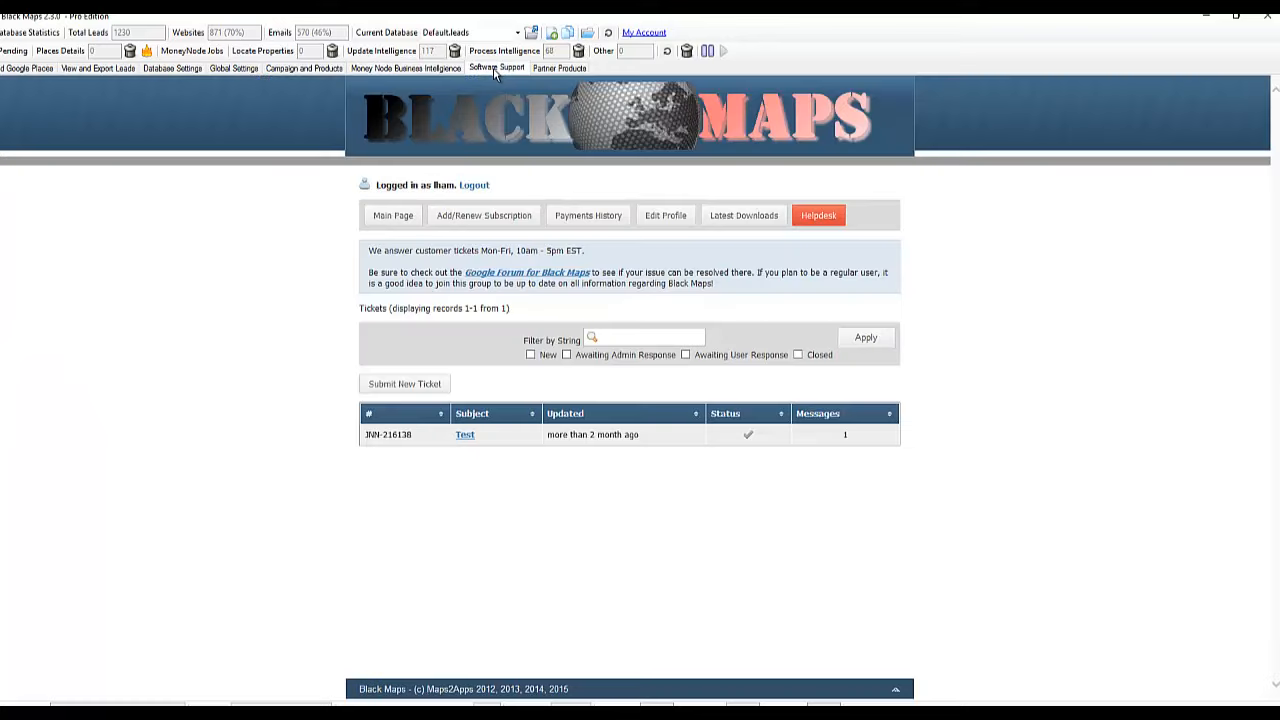
pyautogui.click(559, 67)
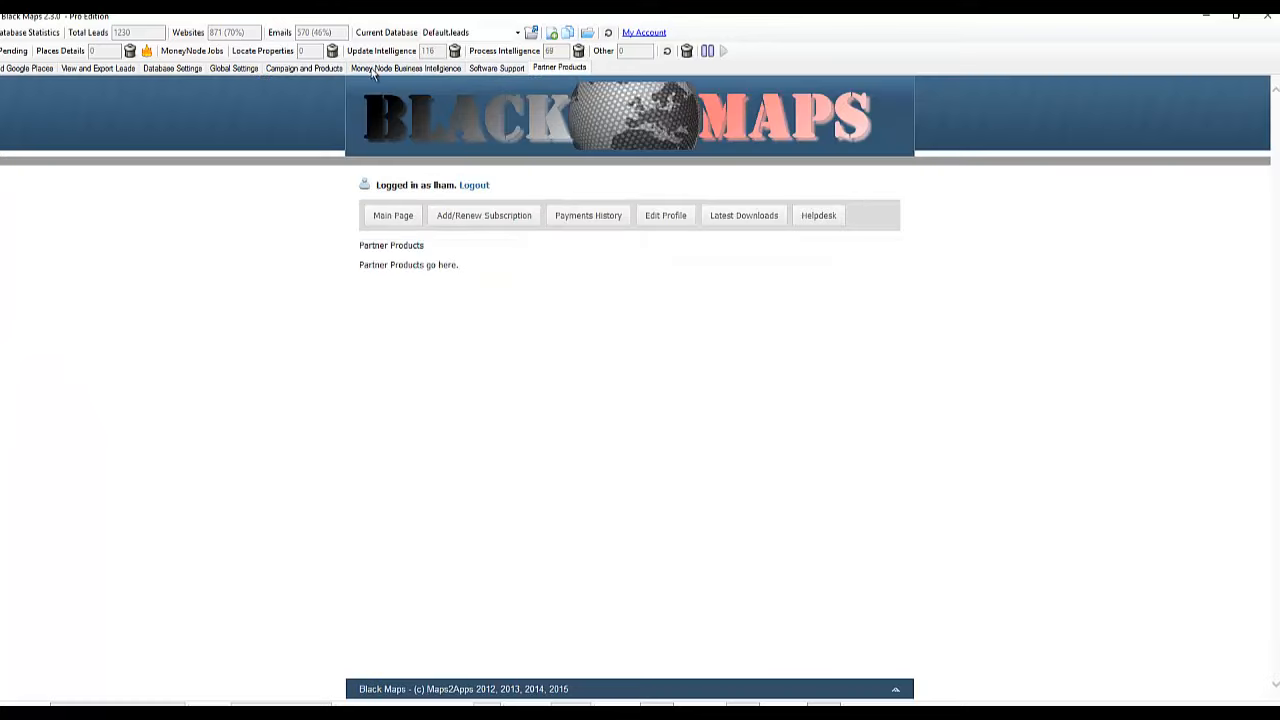
pyautogui.click(304, 68)
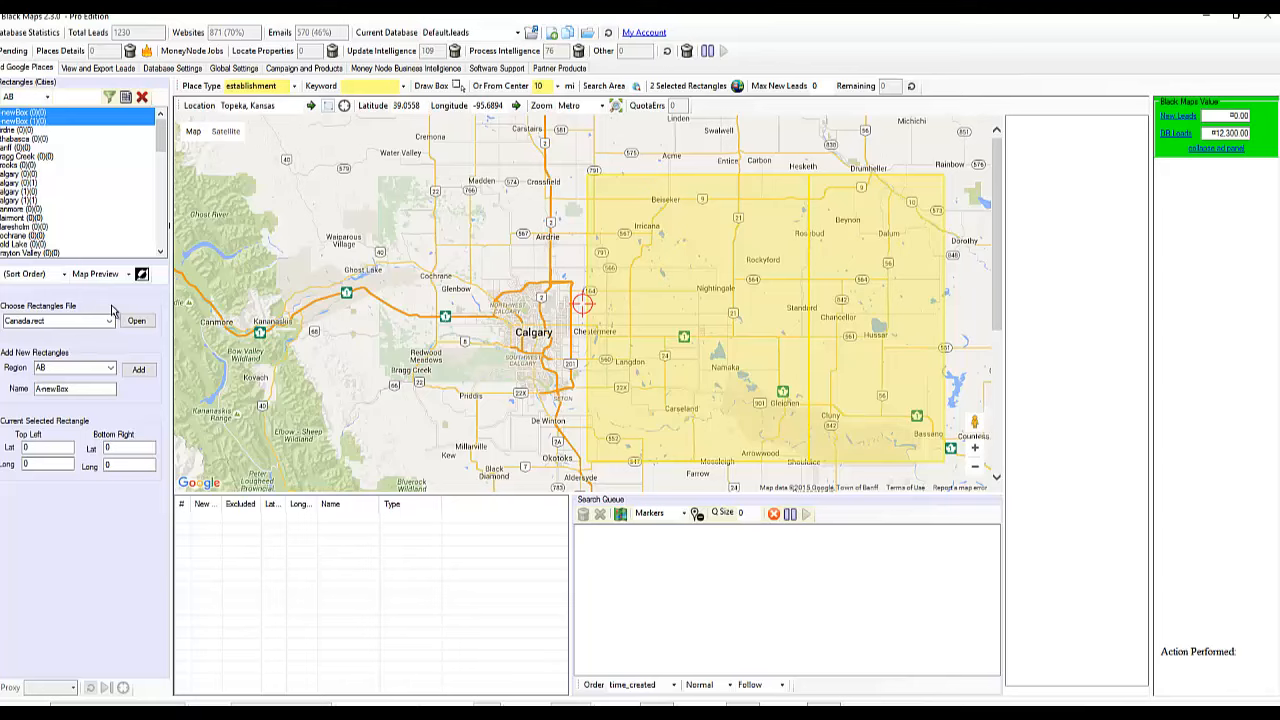
pyautogui.moveTo(814, 418)
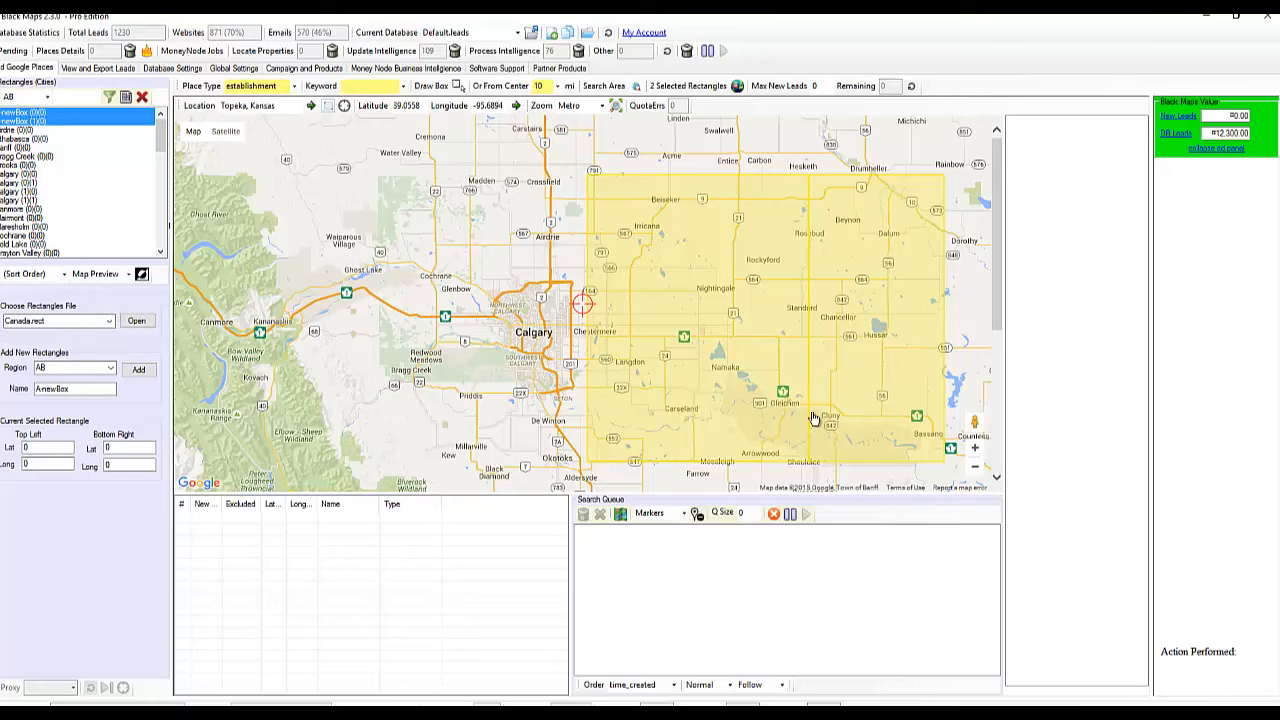
pyautogui.moveTo(1106, 459)
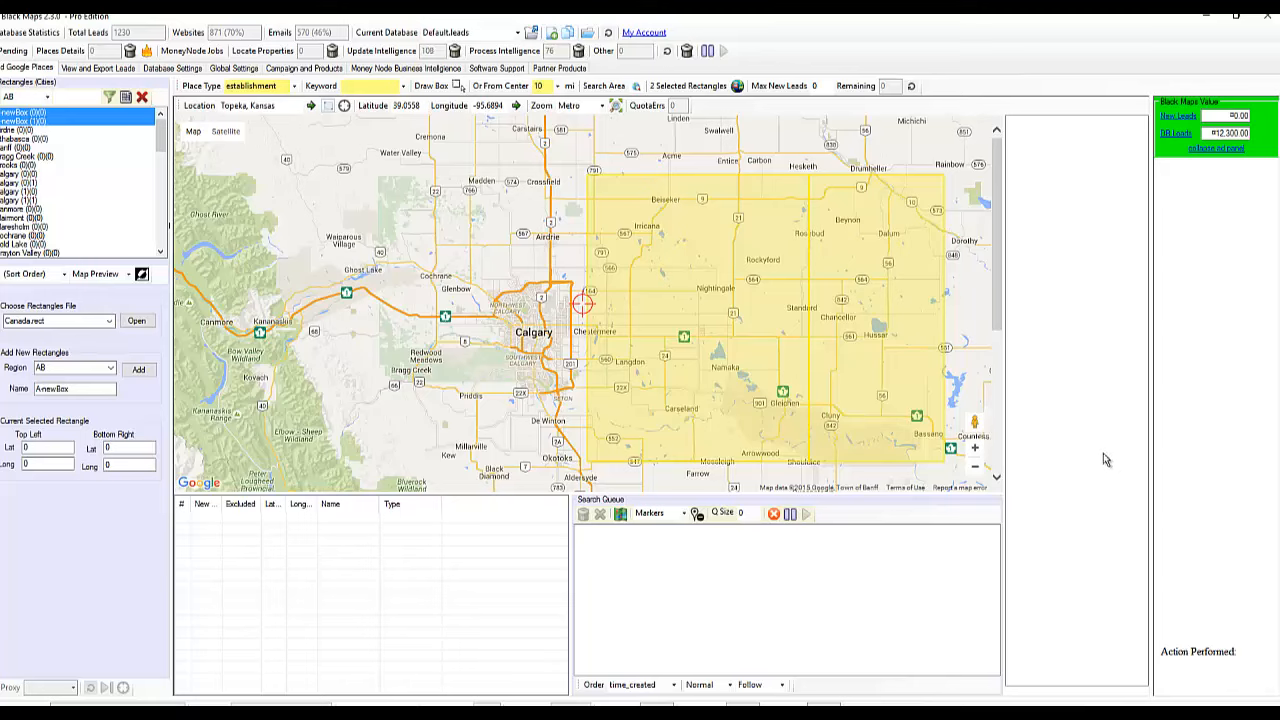